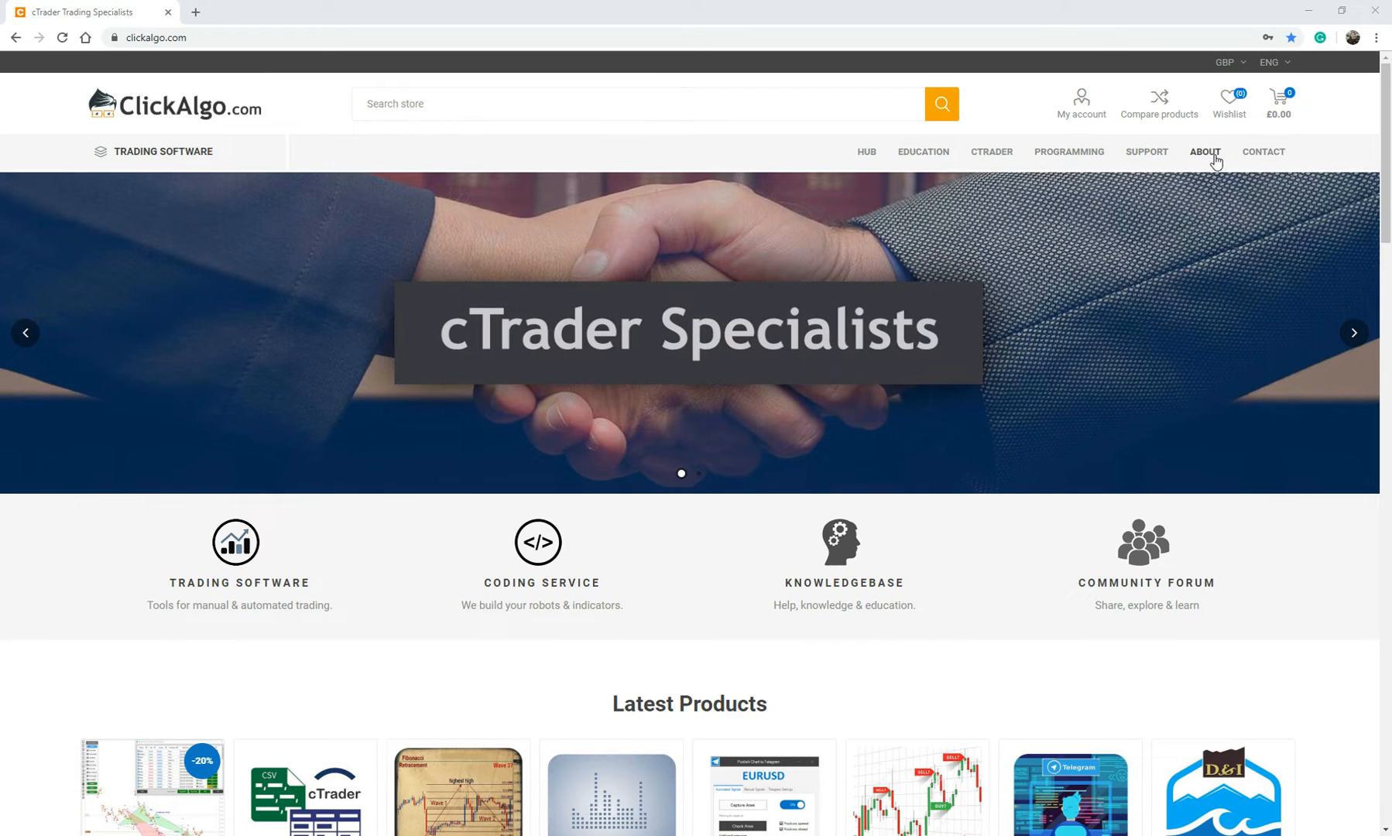
# - Go to the Who Is ClickAlgo team page via ABOUT, accept cookies and browse the team profiles
pyautogui.click(1203, 152)
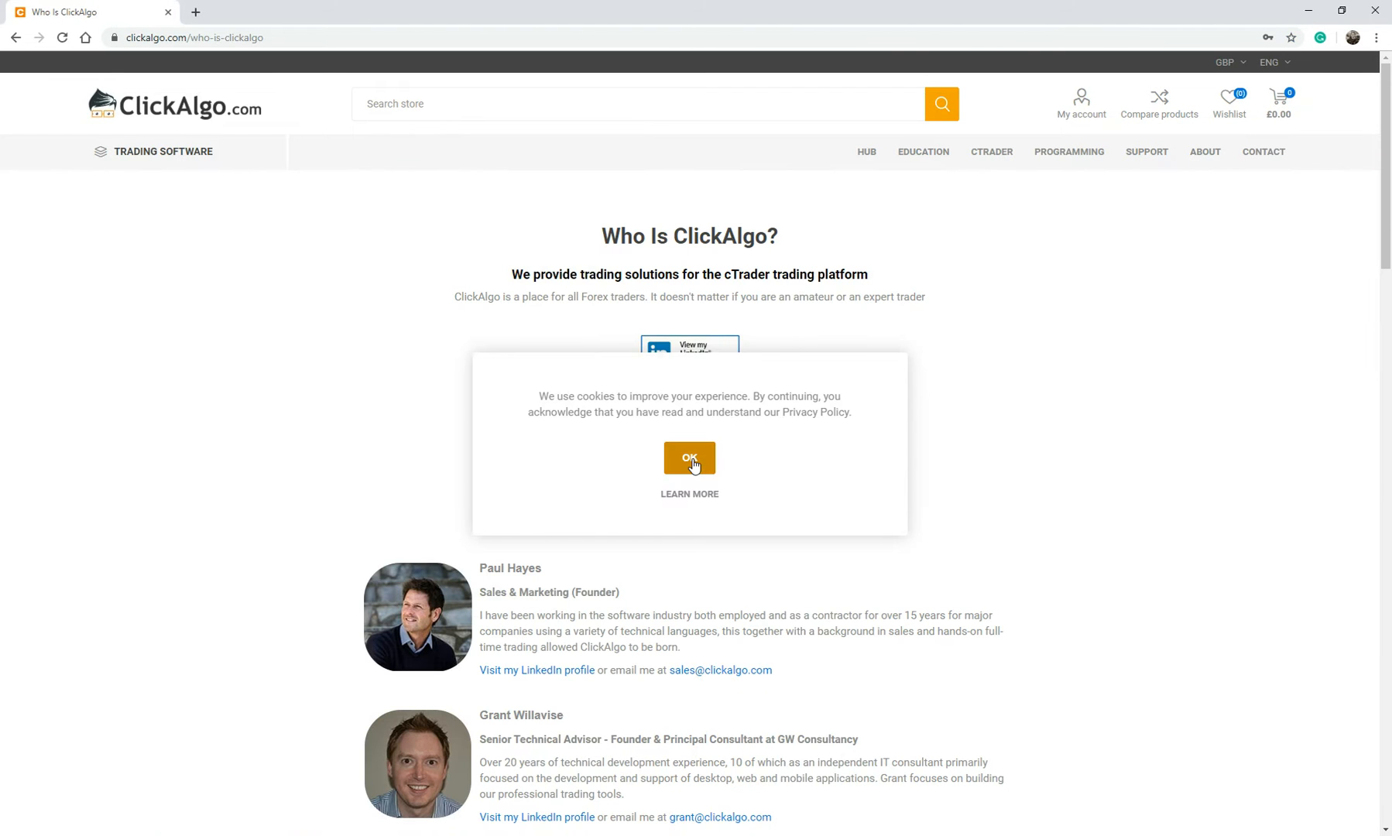
pyautogui.click(690, 458)
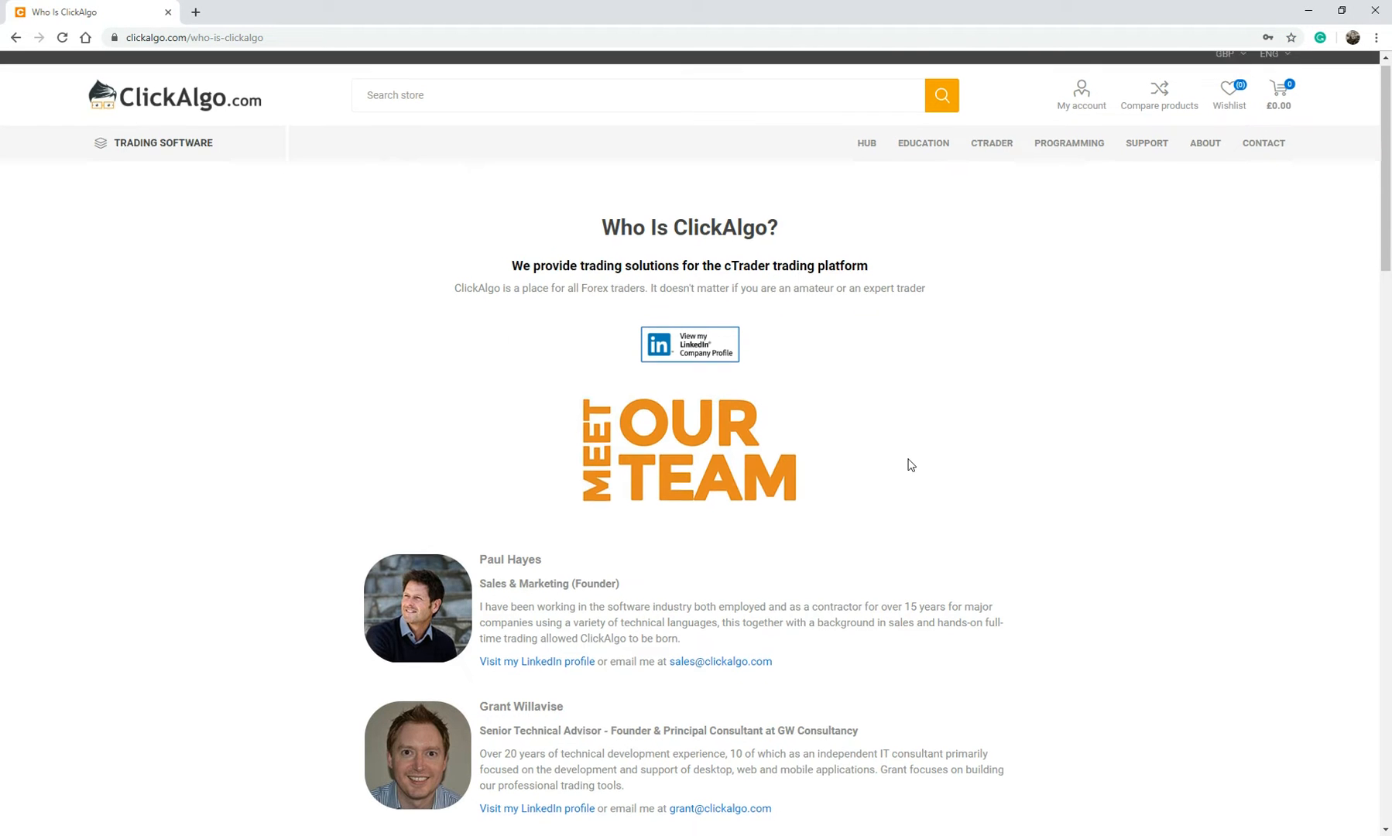
pyautogui.scroll(-3)
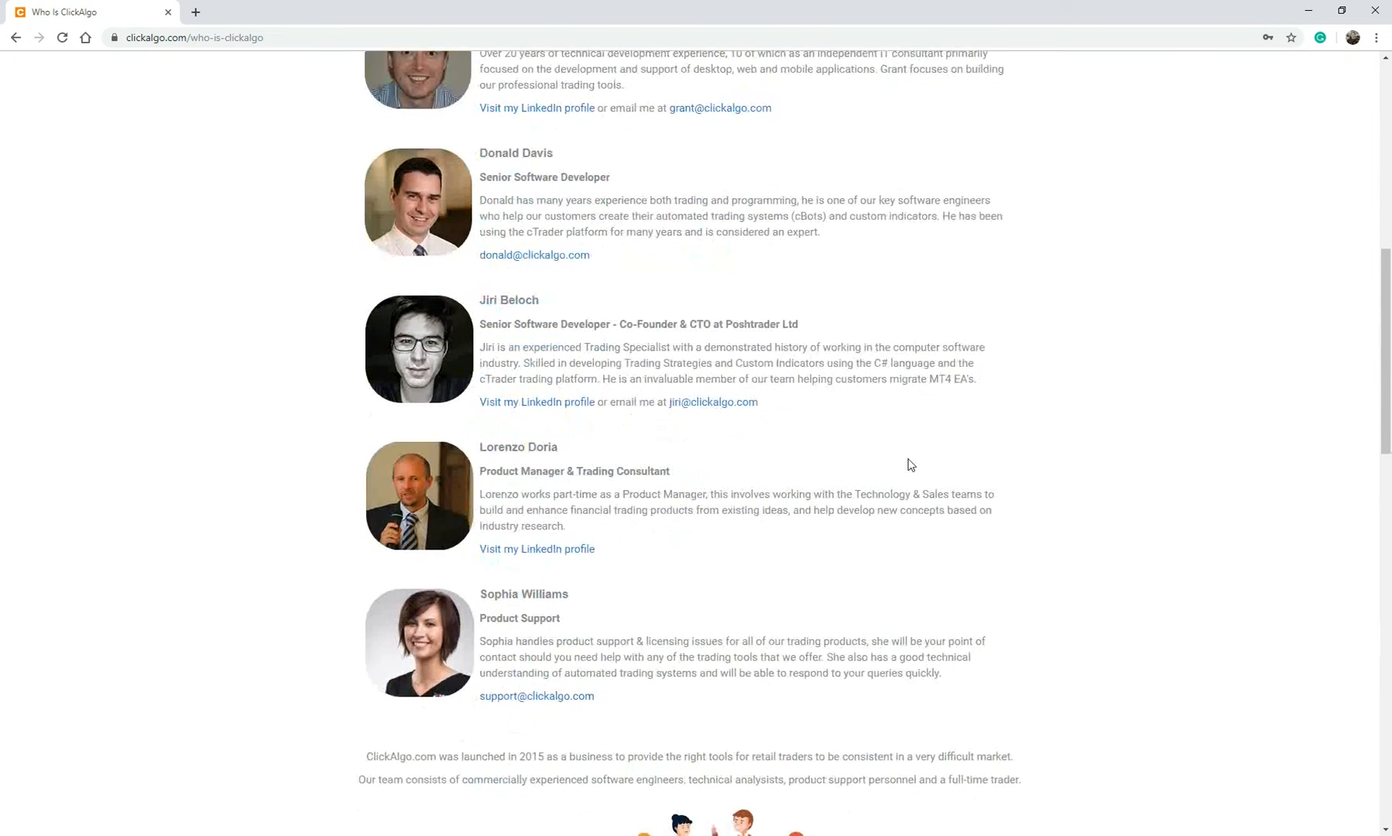
pyautogui.scroll(3)
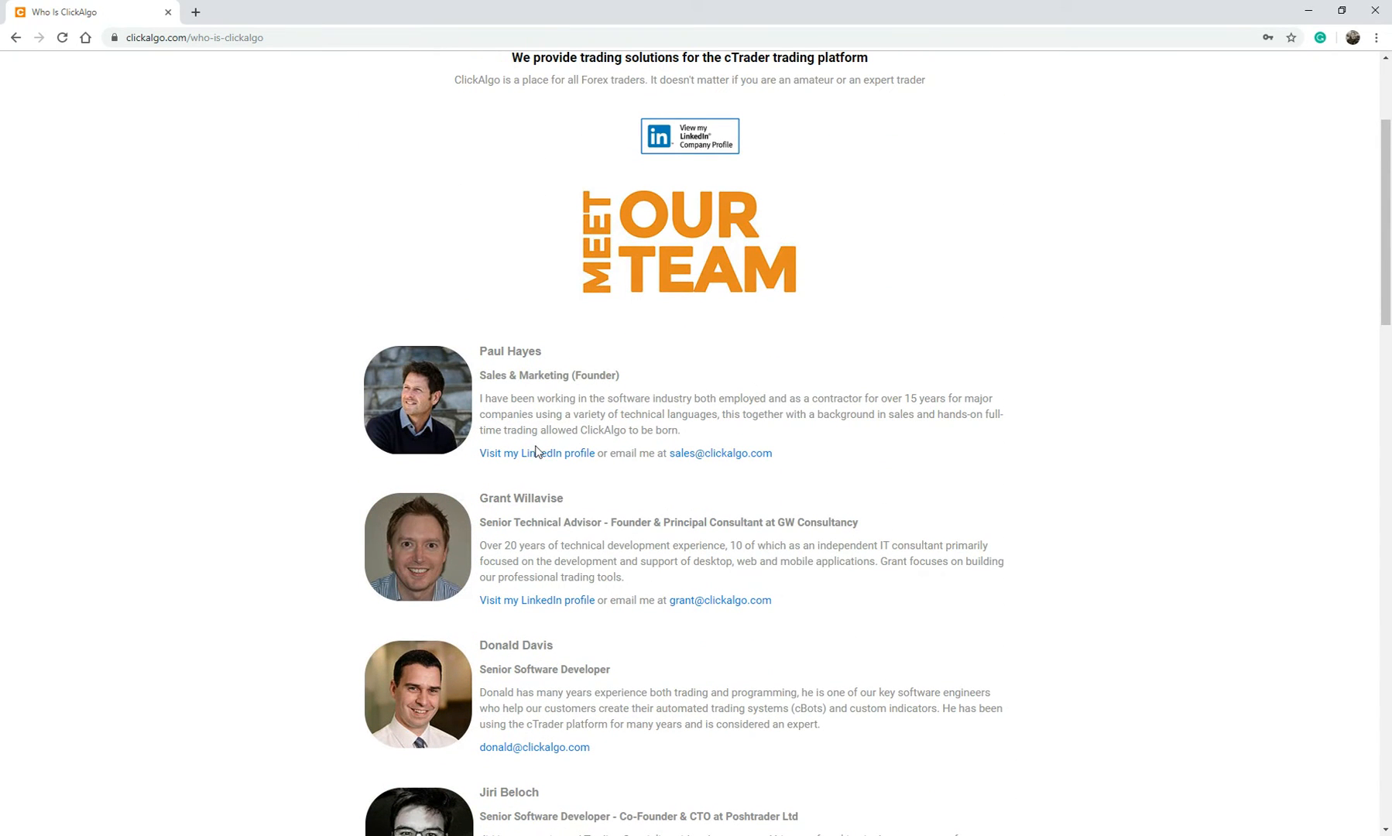
pyautogui.moveTo(536, 601)
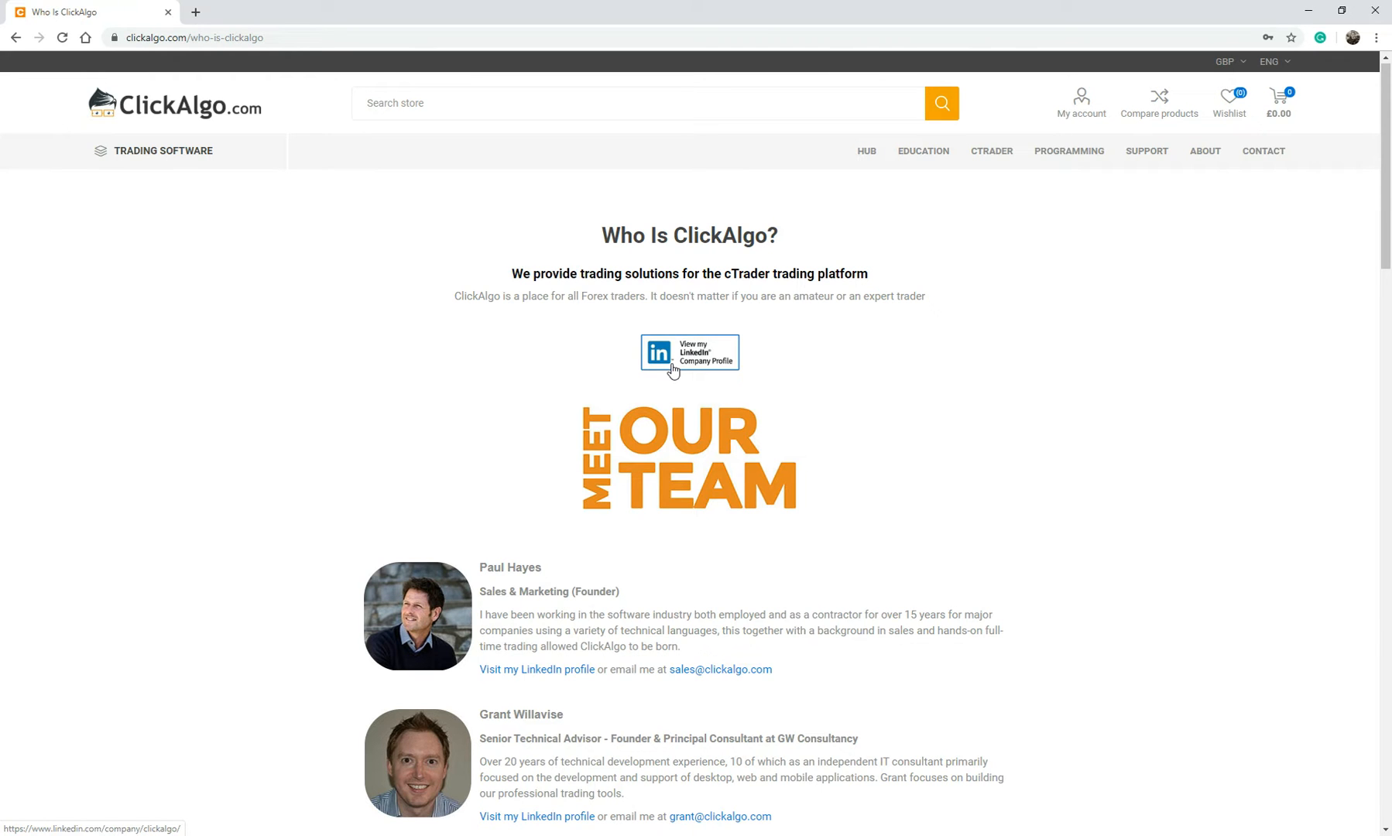
pyautogui.moveTo(525, 404)
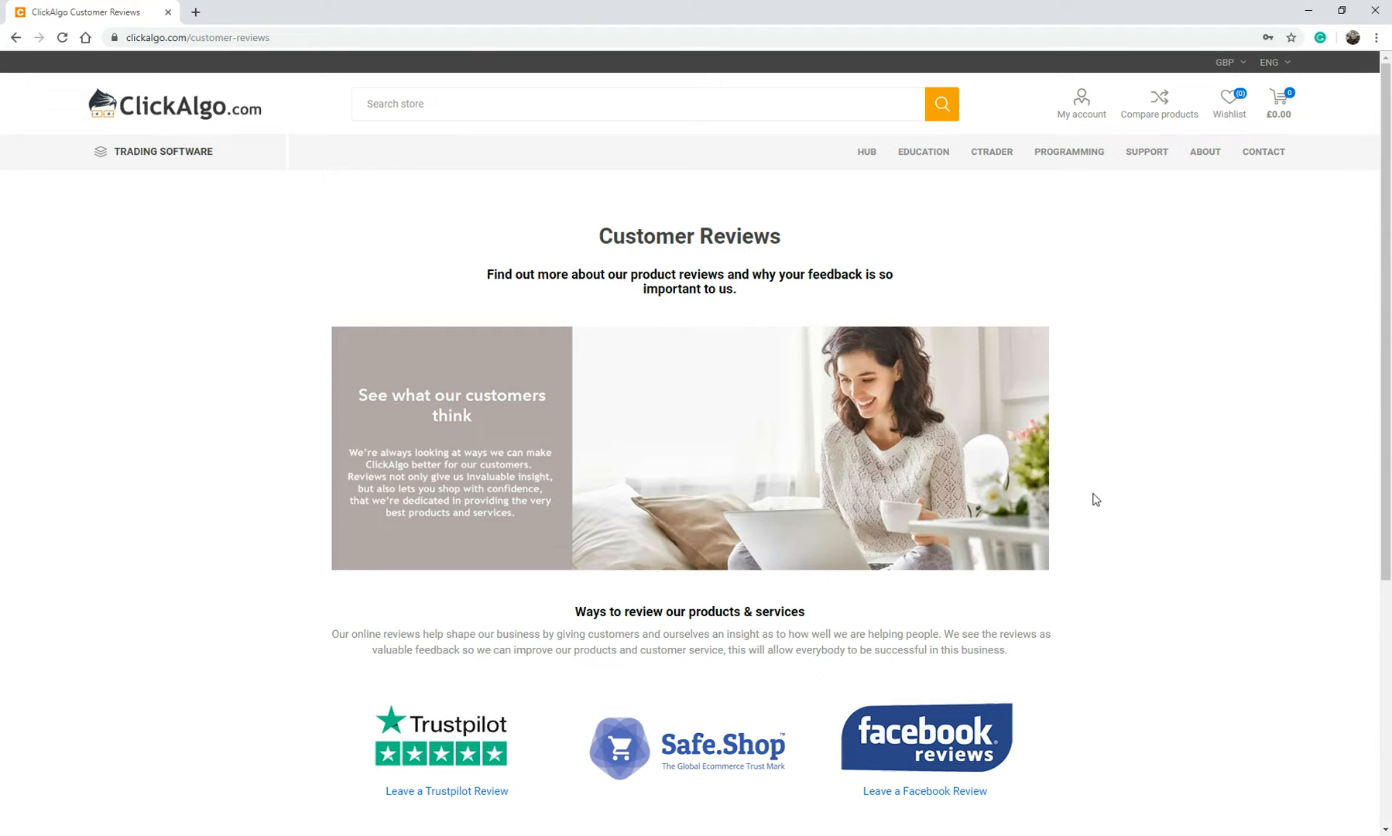
# - Follow the Trustpilot logo on Customer Reviews to ClickAlgo's Trustpilot page in a new tab
pyautogui.scroll(-3)
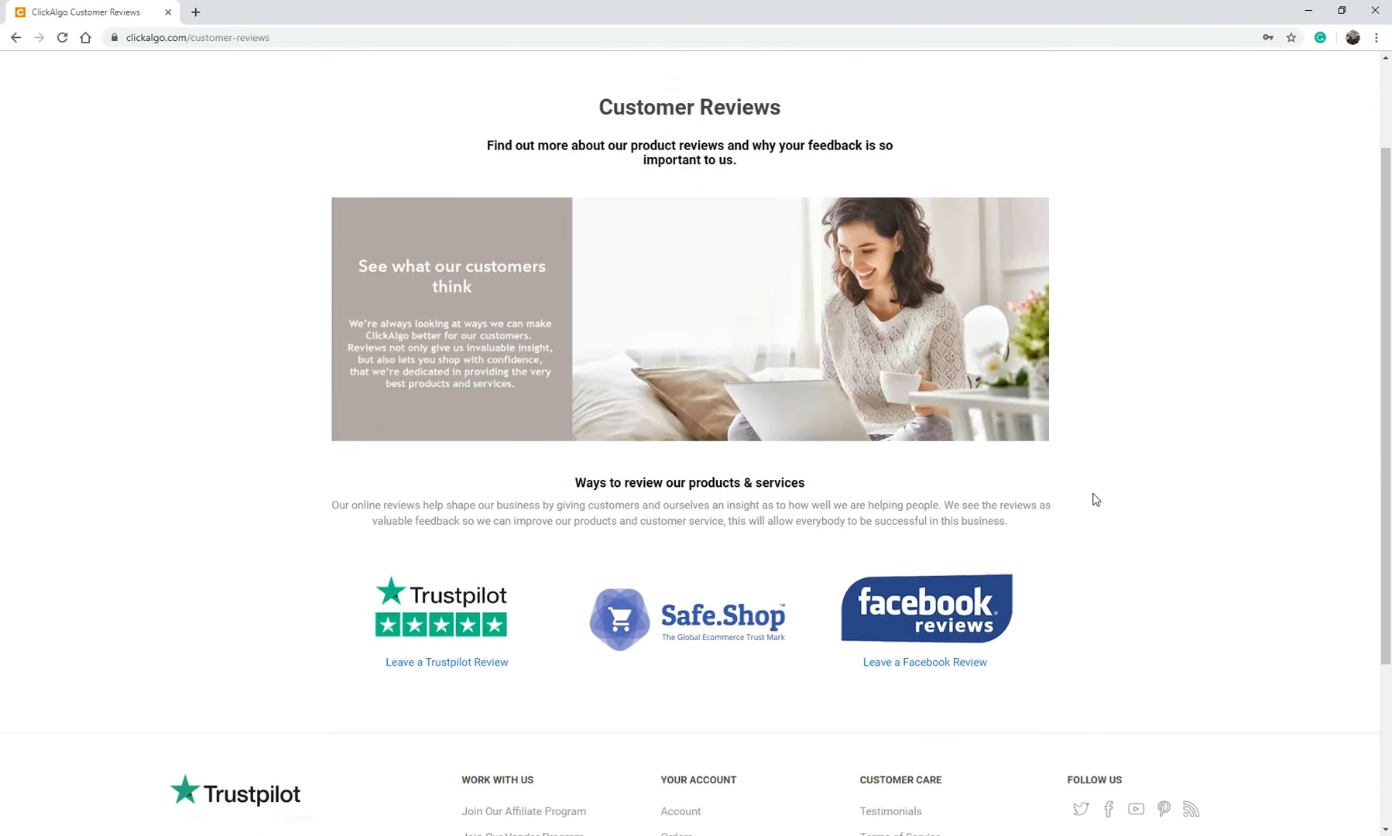
pyautogui.click(446, 661)
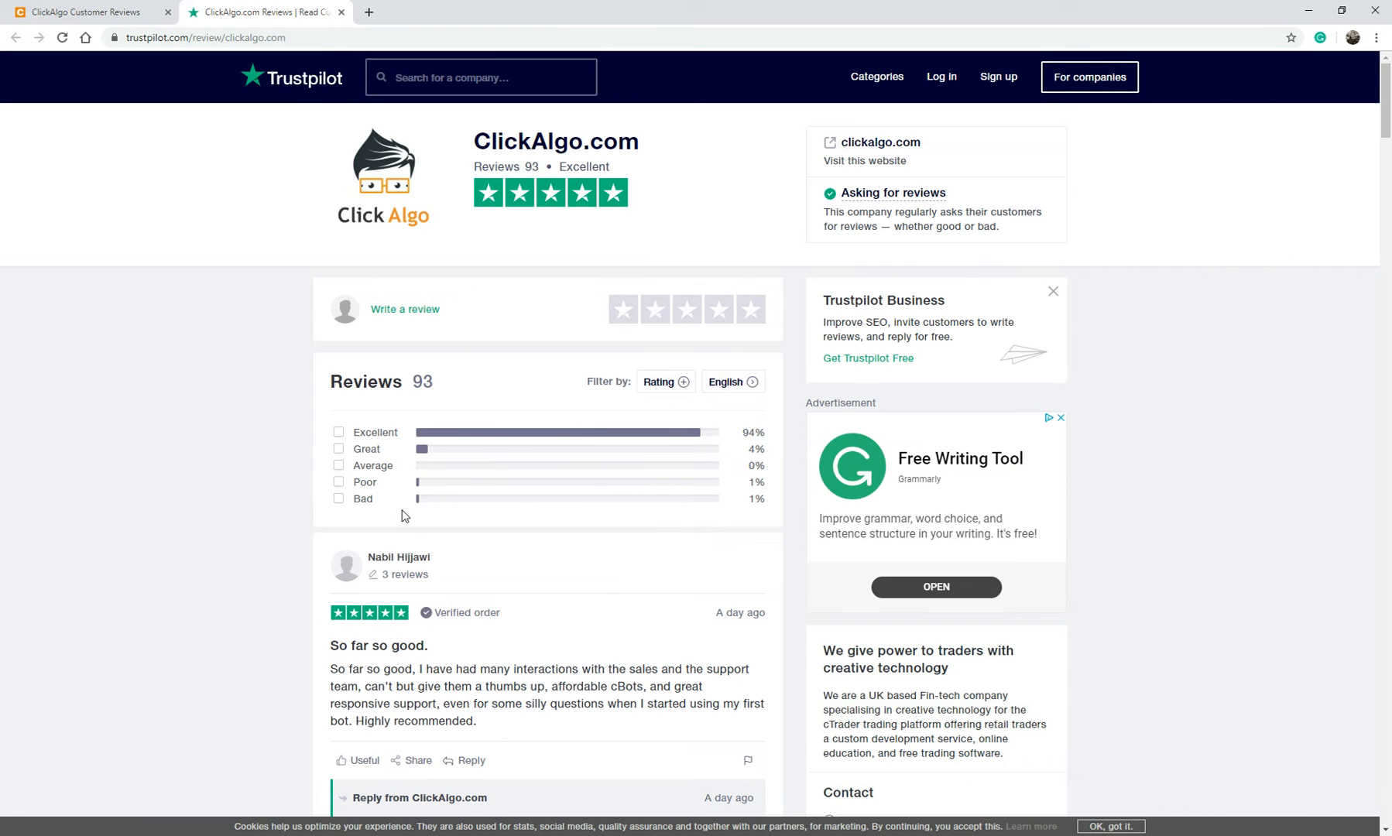
# - Scroll through ClickAlgo's Trustpilot reviews before returning to the Customer Reviews tab
pyautogui.scroll(-3)
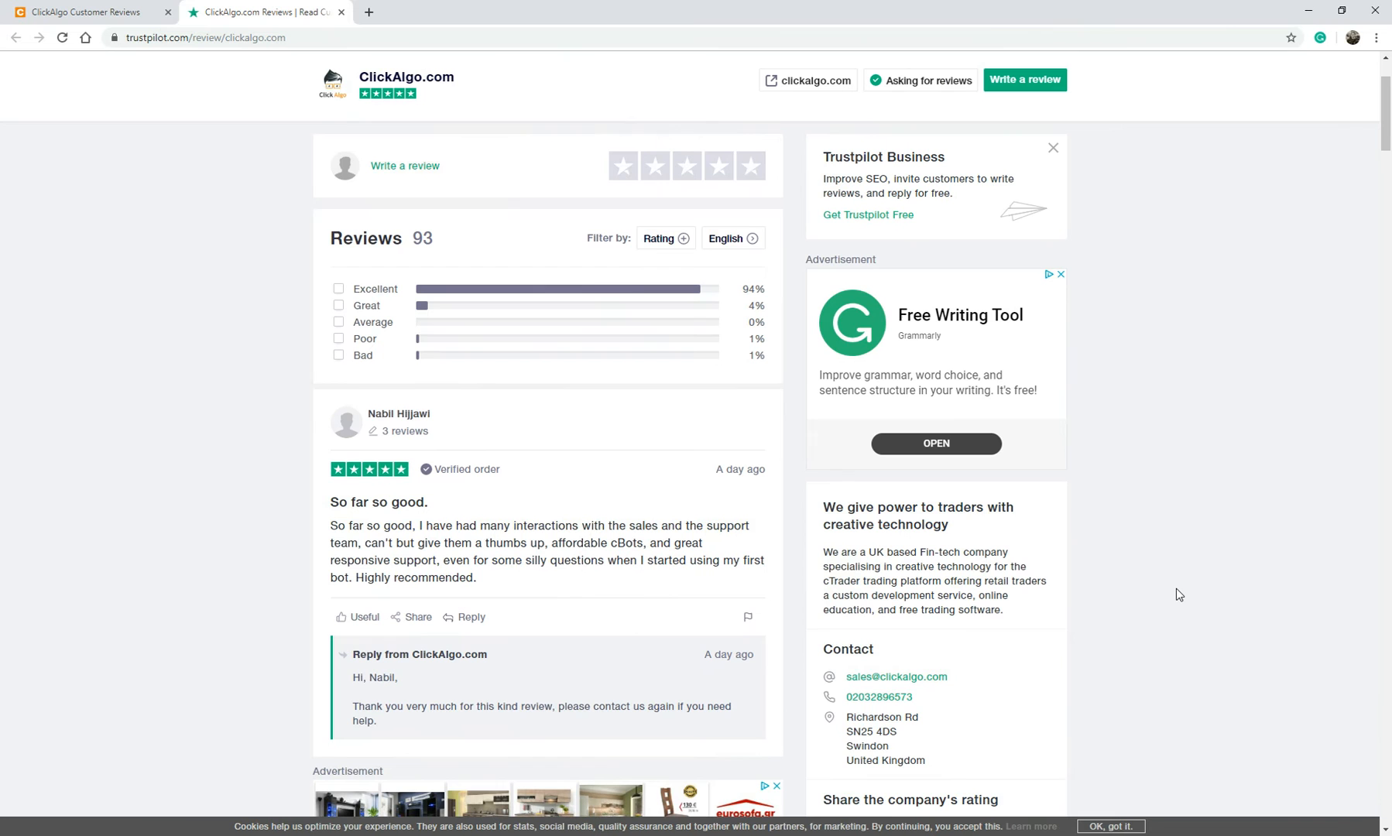
pyautogui.scroll(-3)
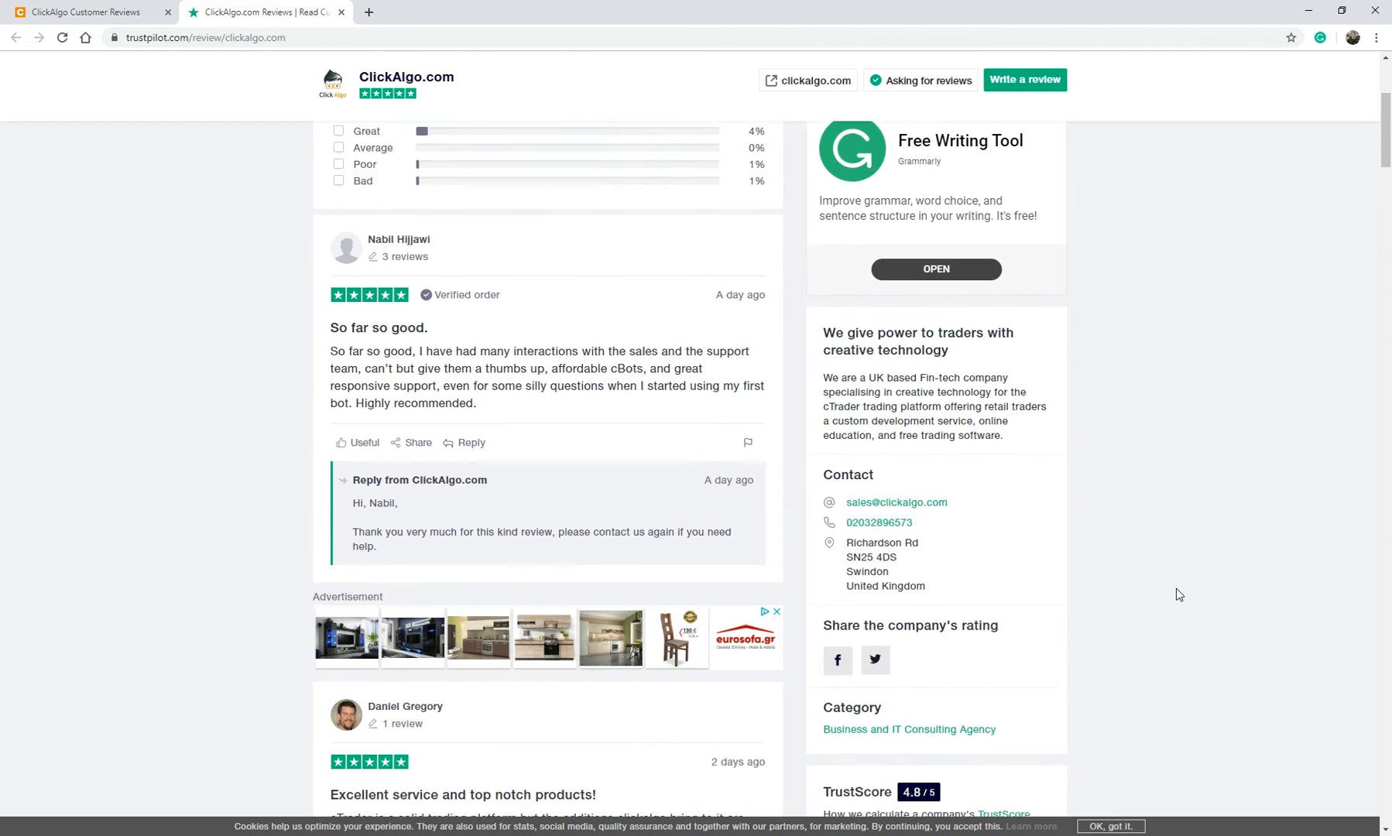
pyautogui.scroll(3)
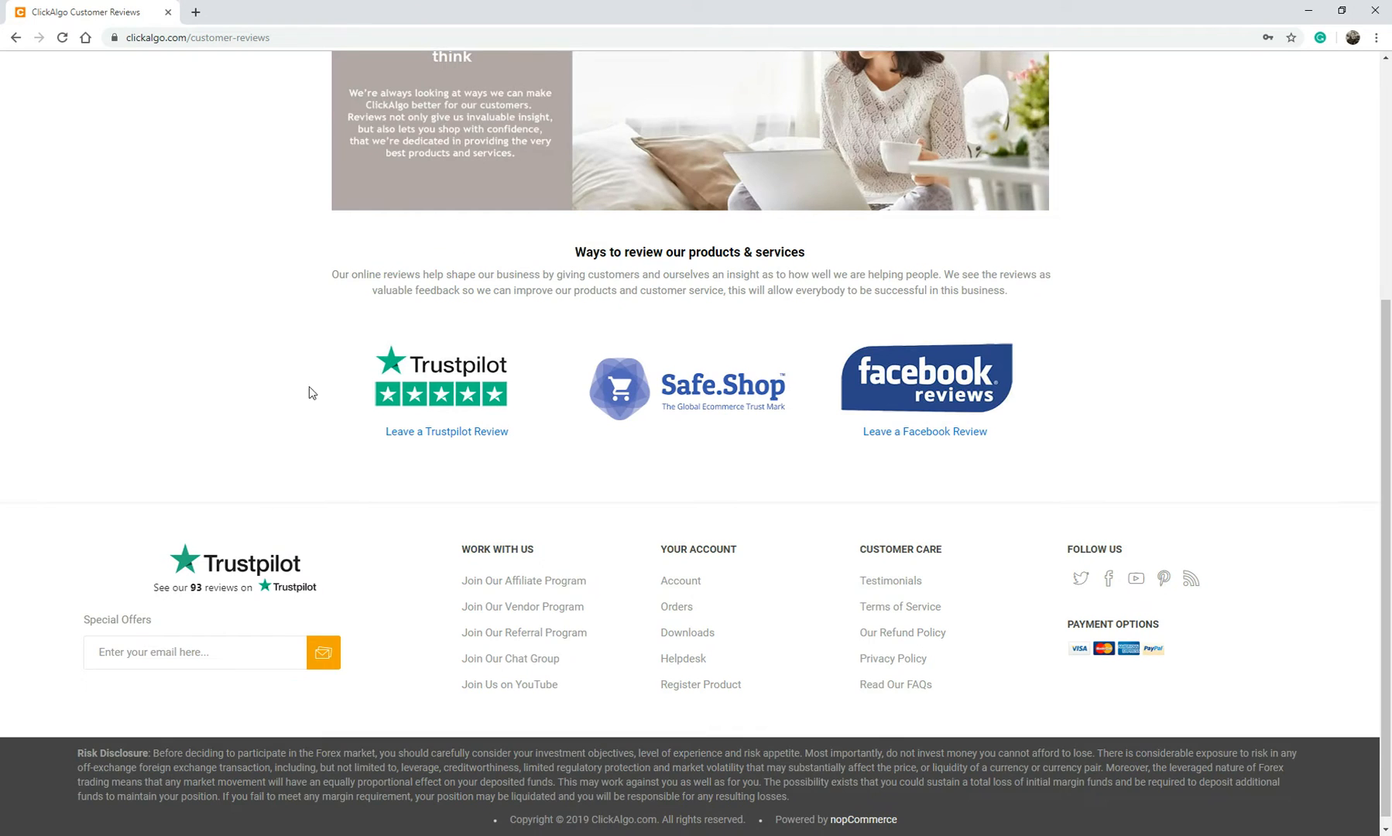
# - Go to Programming > How We Work and read down the cTrader quote development stages
pyautogui.scroll(3)
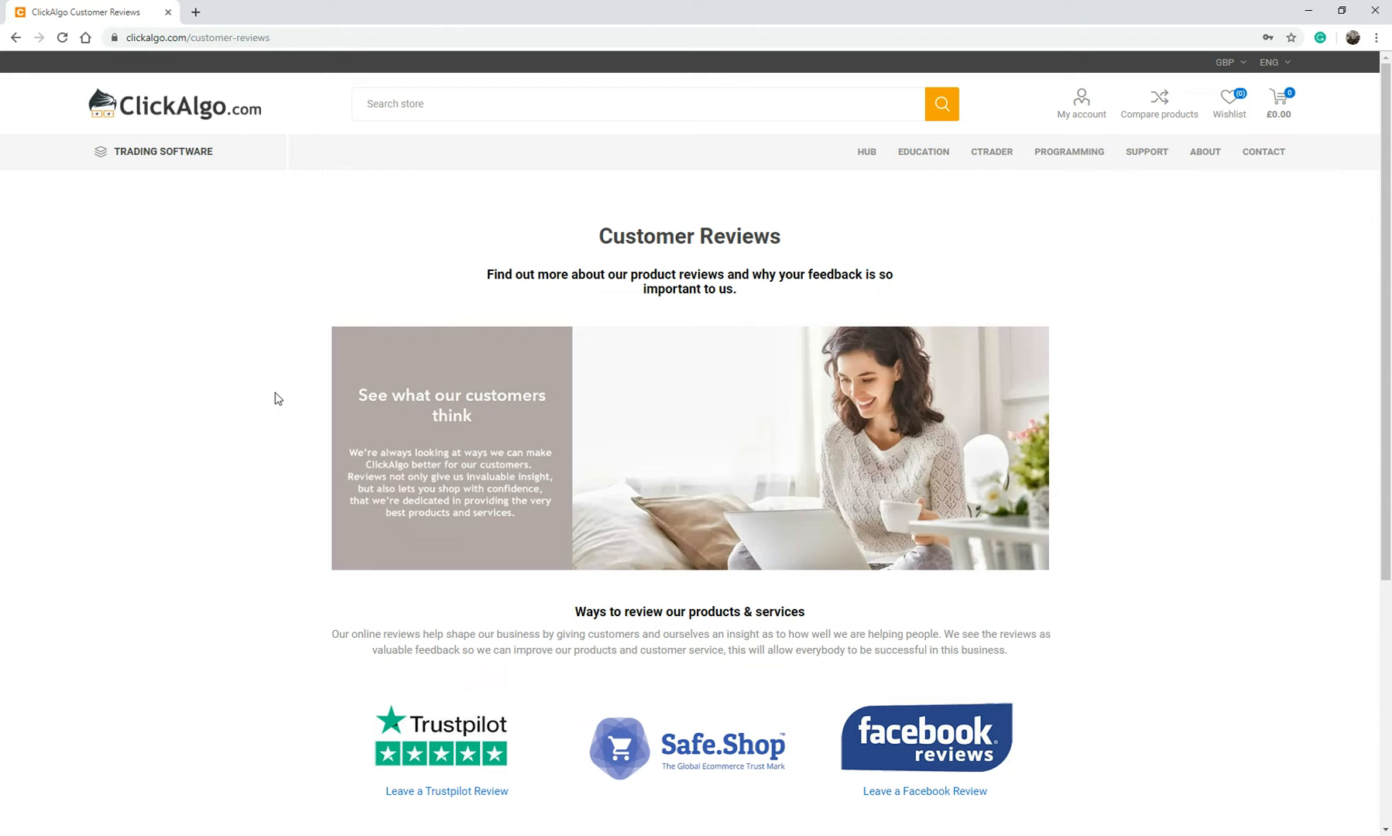
pyautogui.moveTo(518, 391)
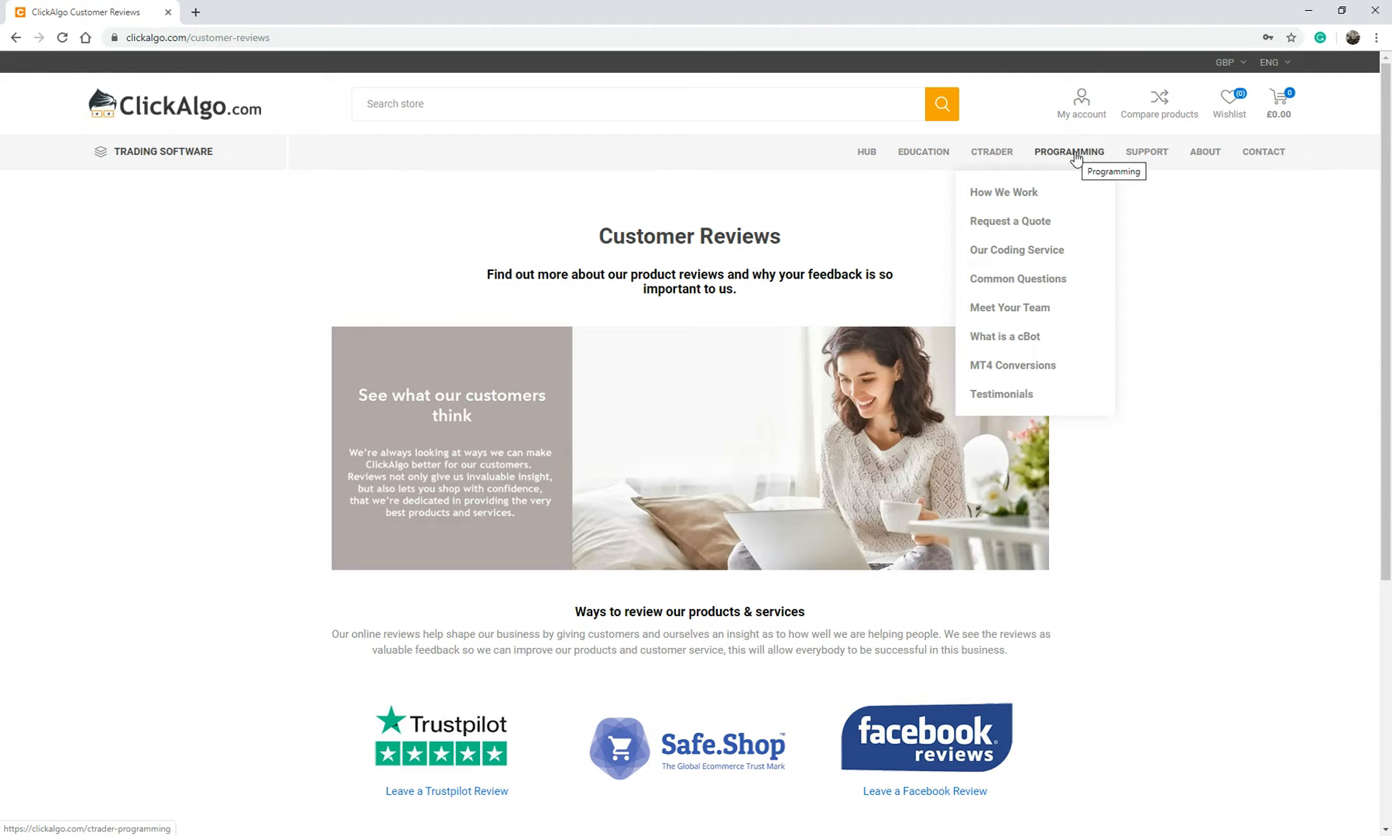
pyautogui.click(1002, 193)
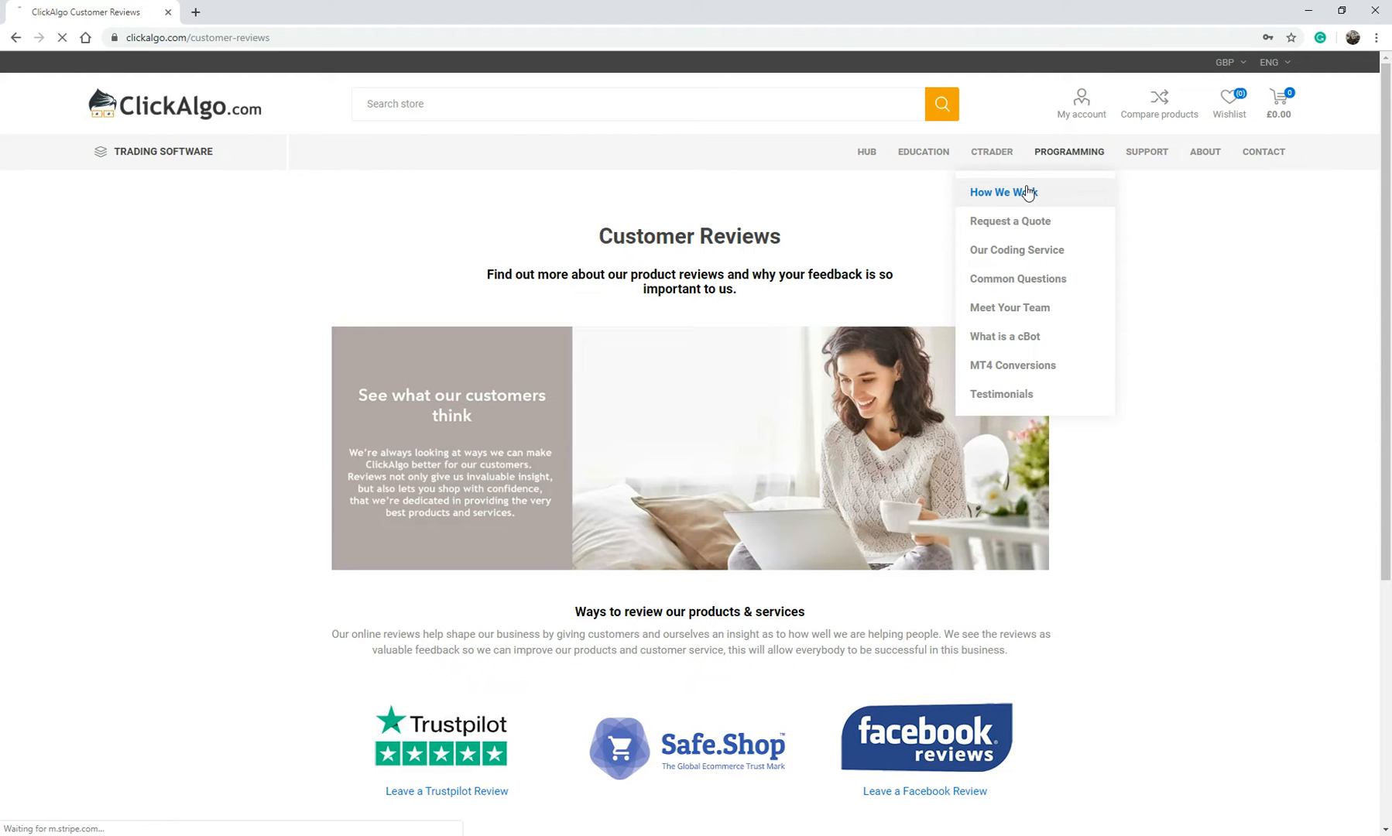
pyautogui.click(1003, 192)
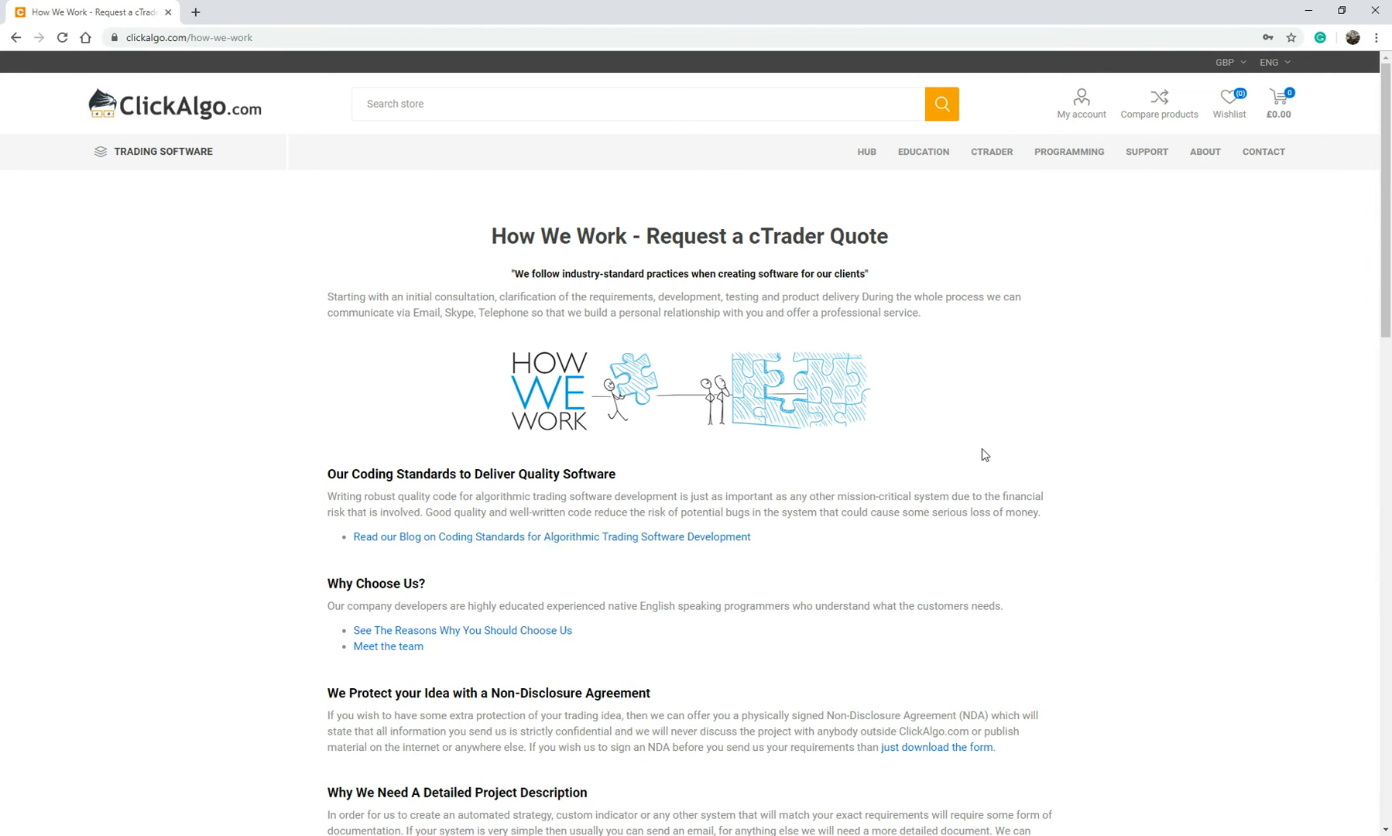
pyautogui.scroll(-3)
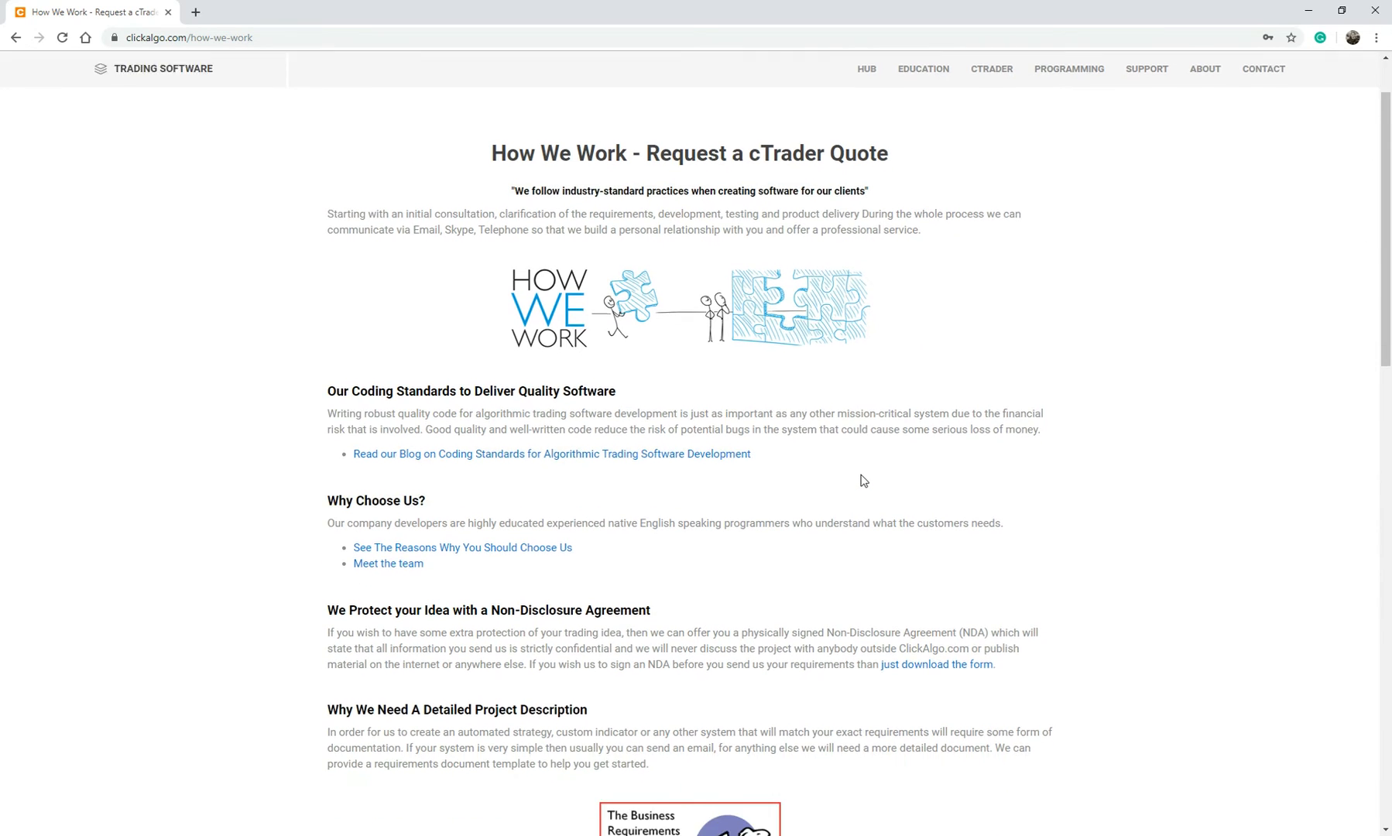
pyautogui.scroll(-3)
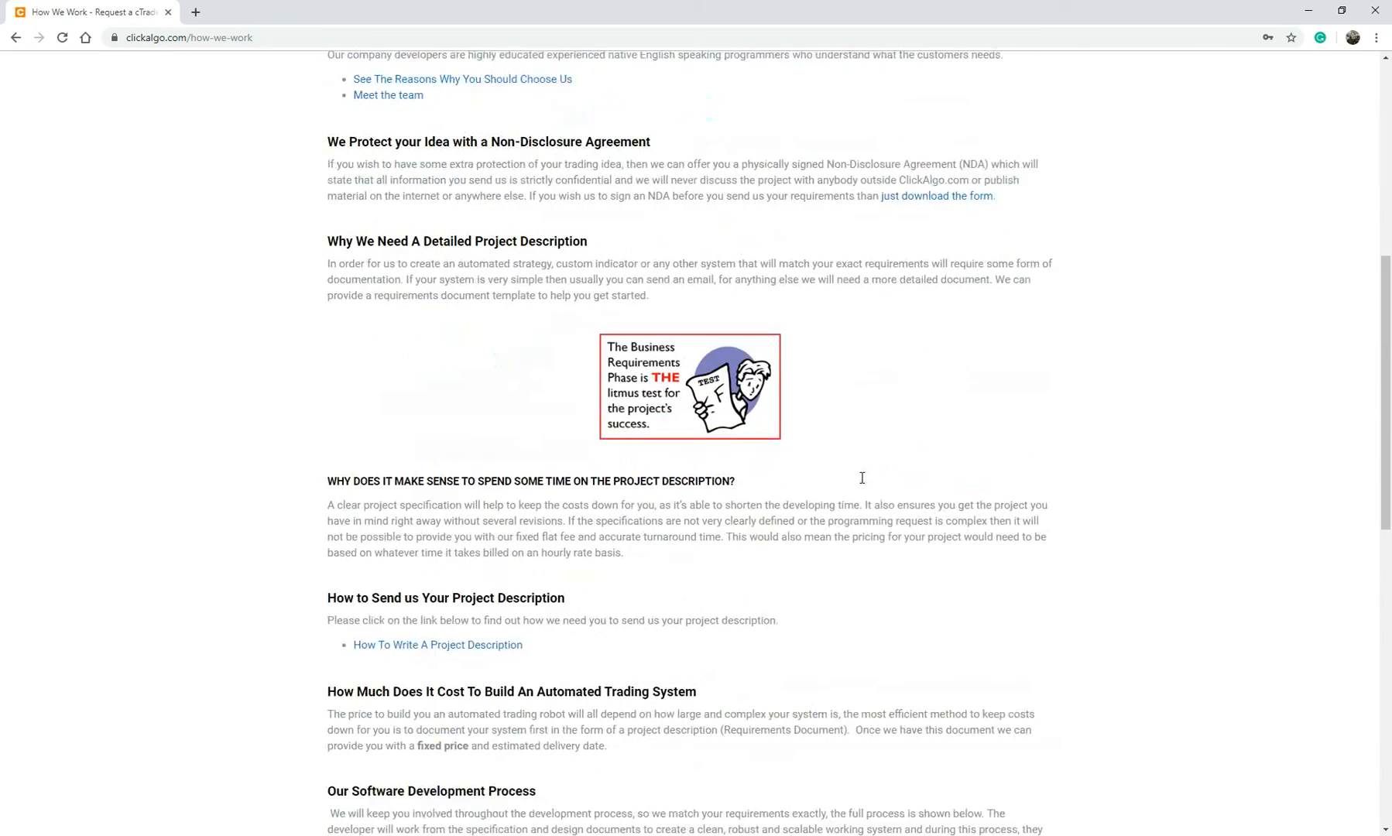
pyautogui.scroll(-3)
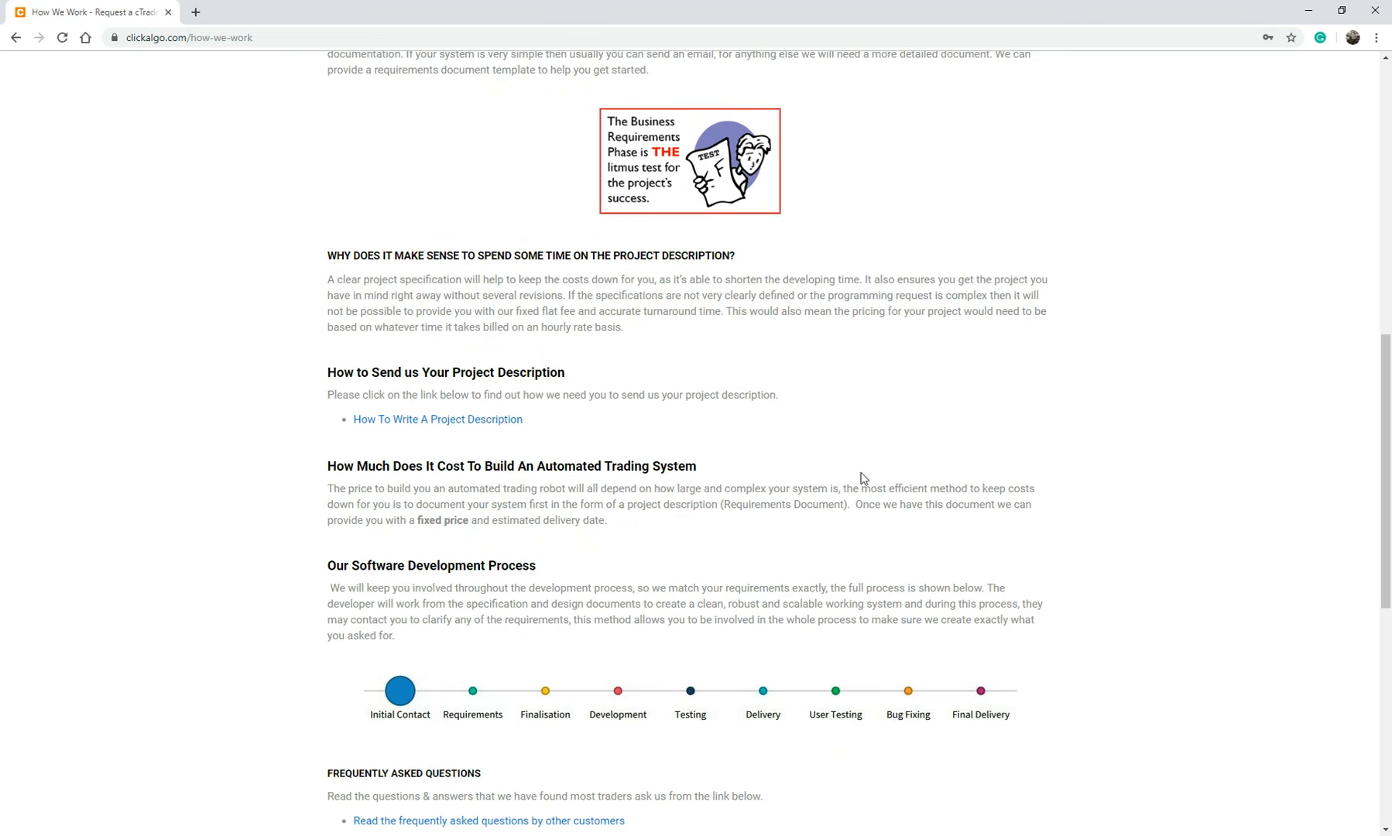
pyautogui.scroll(-3)
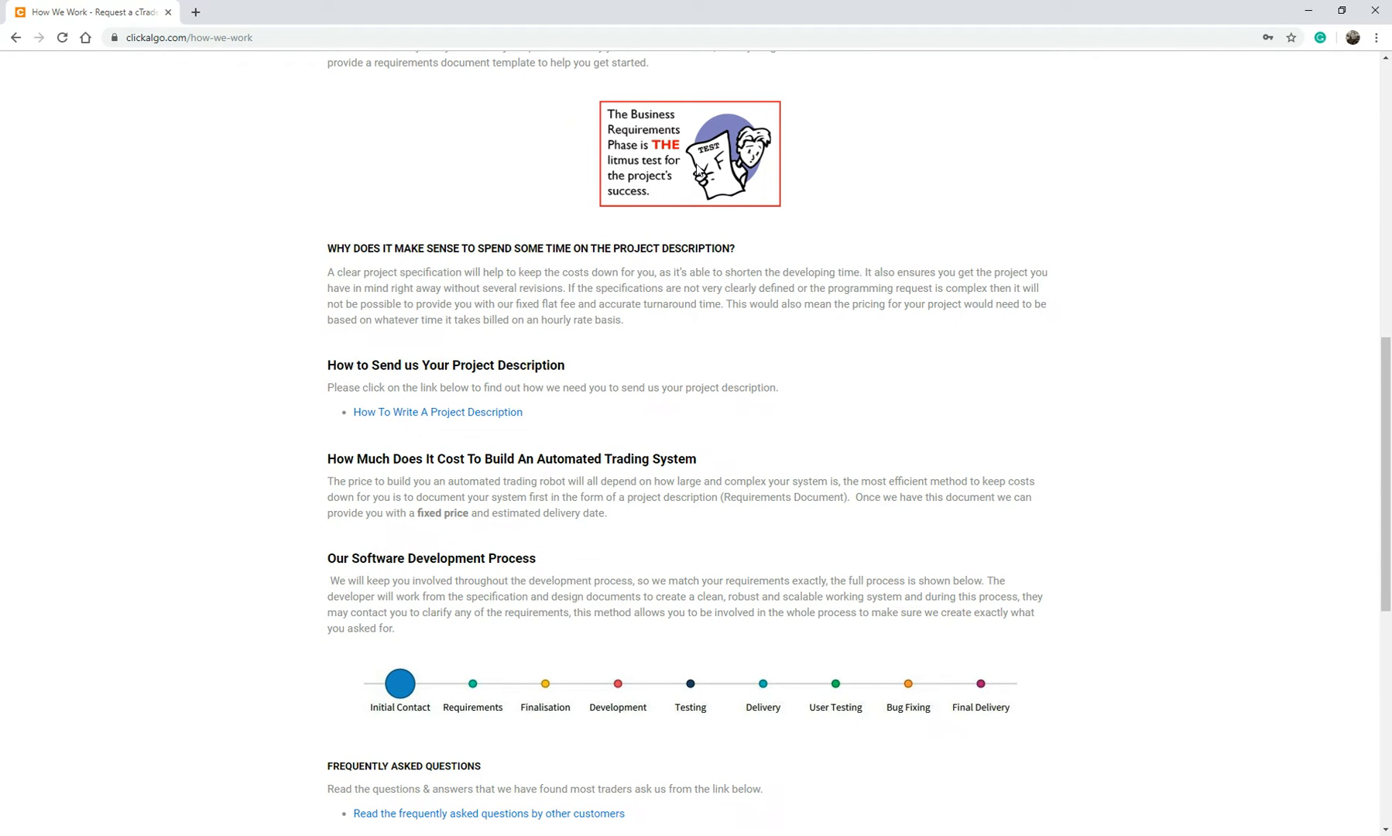
pyautogui.moveTo(794, 445)
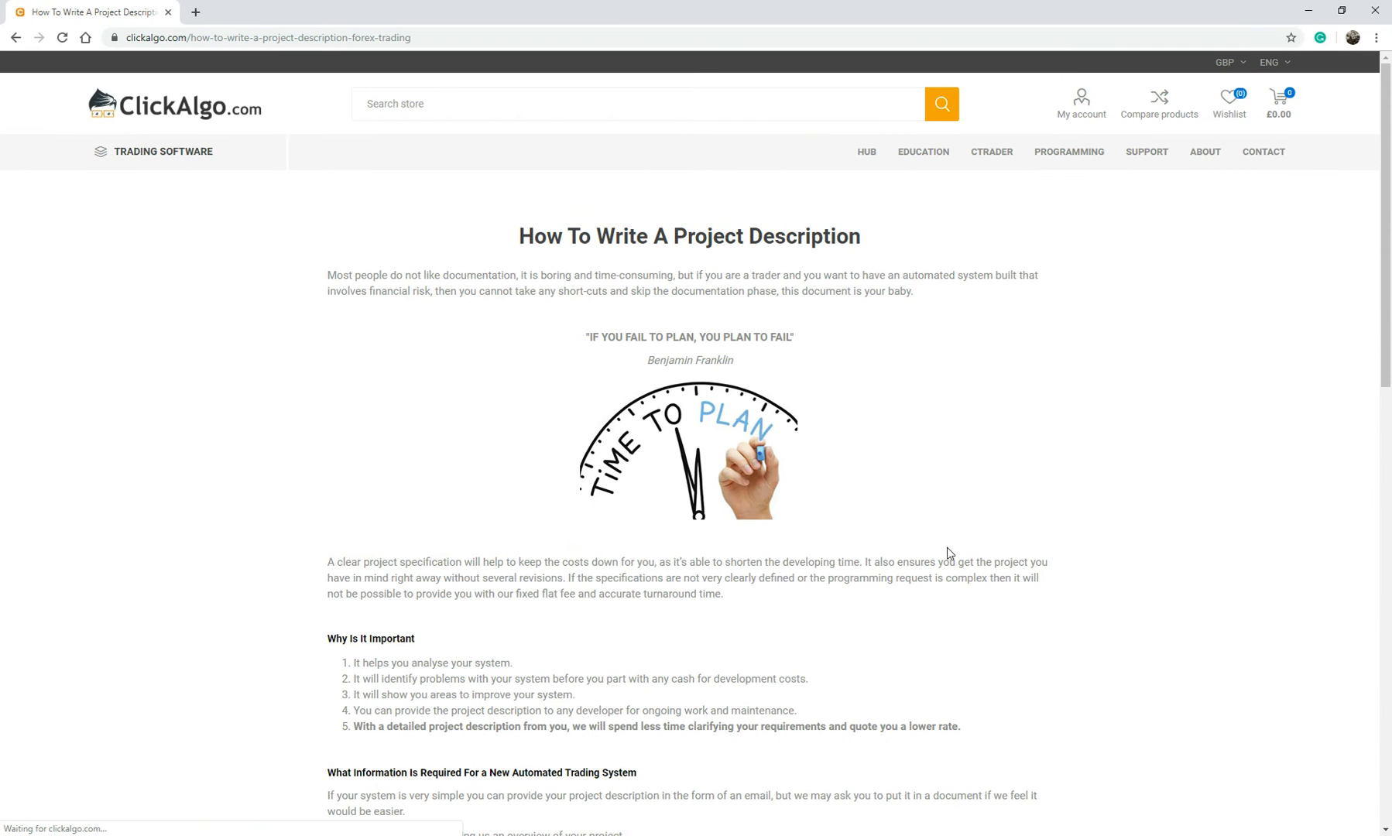
# - Read through the How To Write A Project Description guide and its template links
pyautogui.scroll(-3)
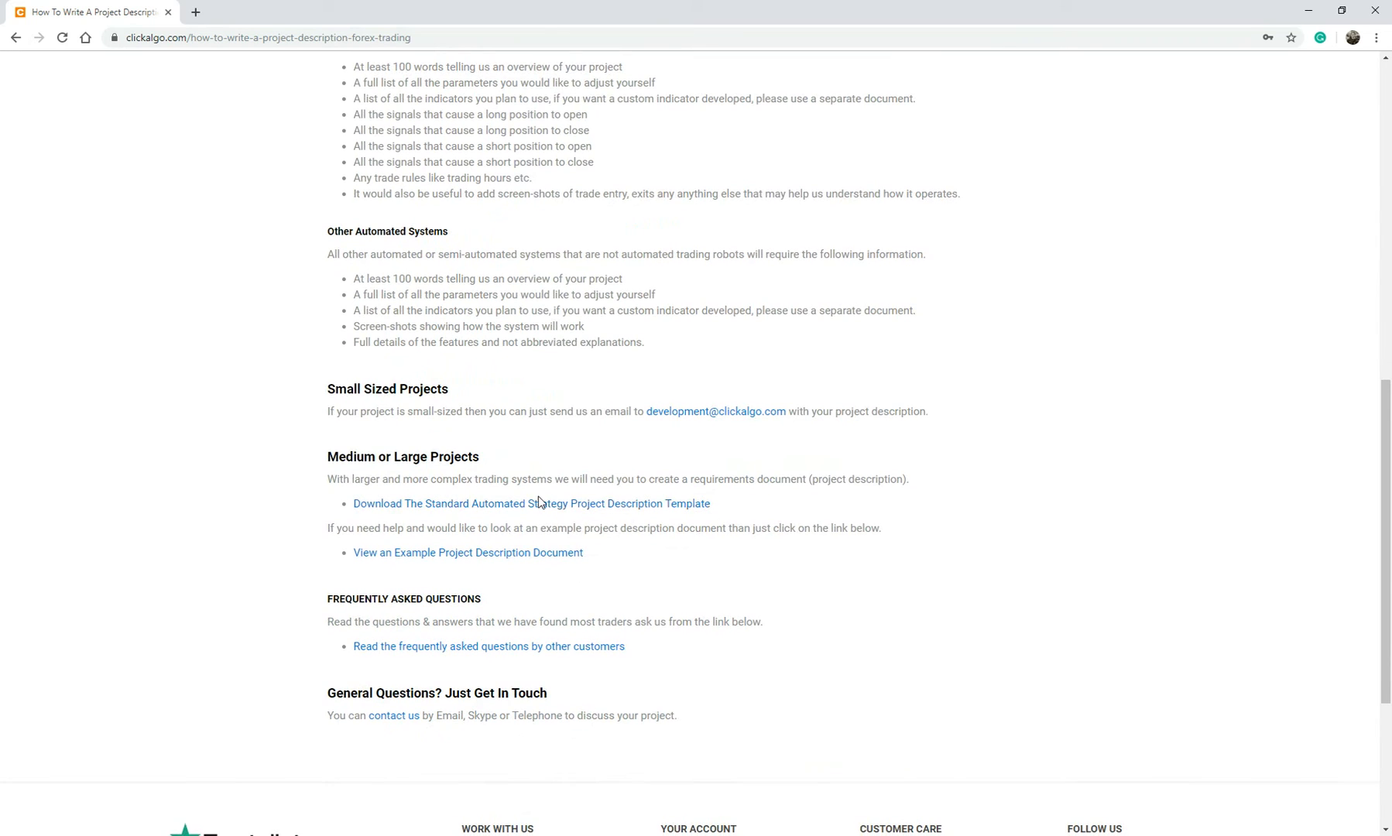
pyautogui.moveTo(532, 503)
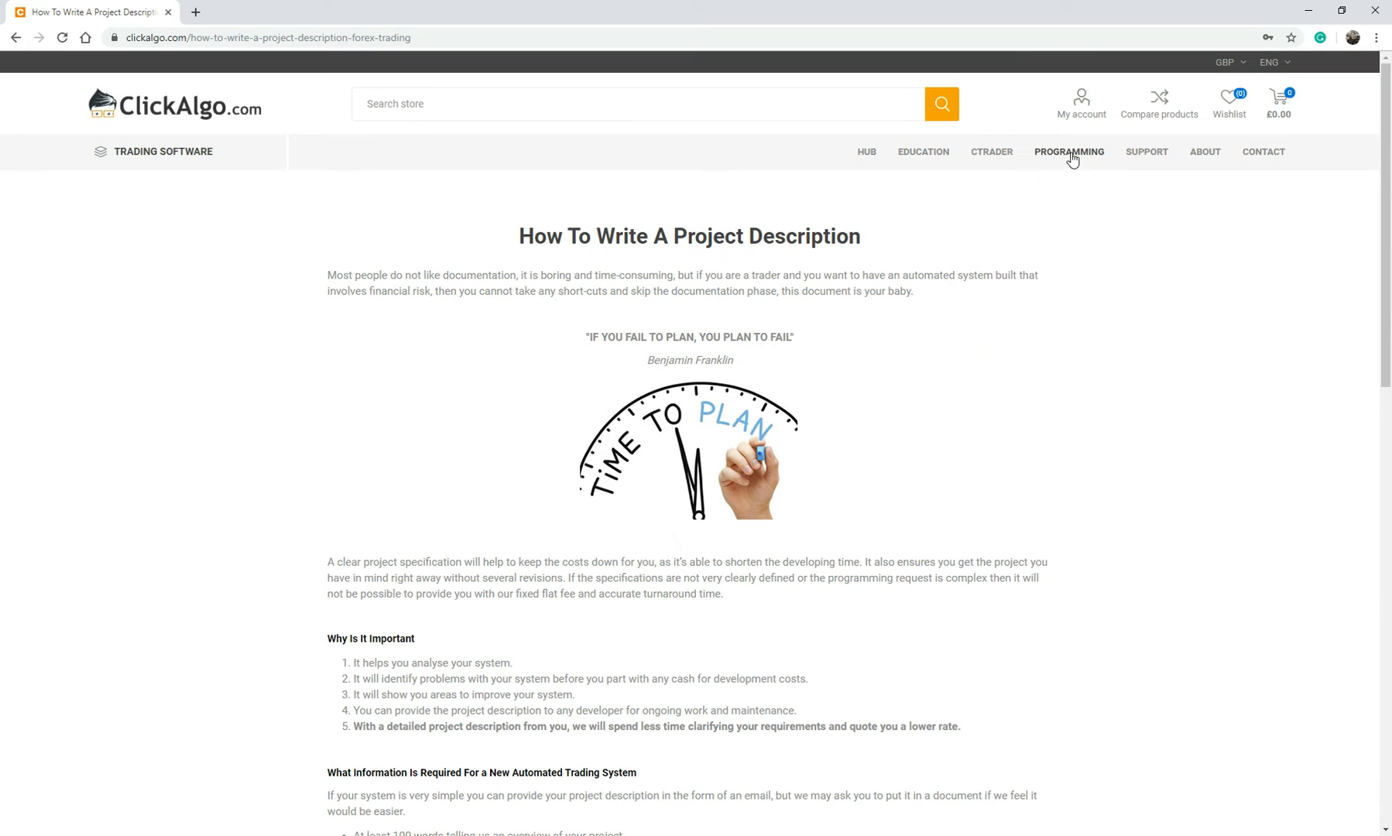
# - Go to Programming > Our Coding Service and scroll to the coding-service FAQ link
pyautogui.click(1016, 250)
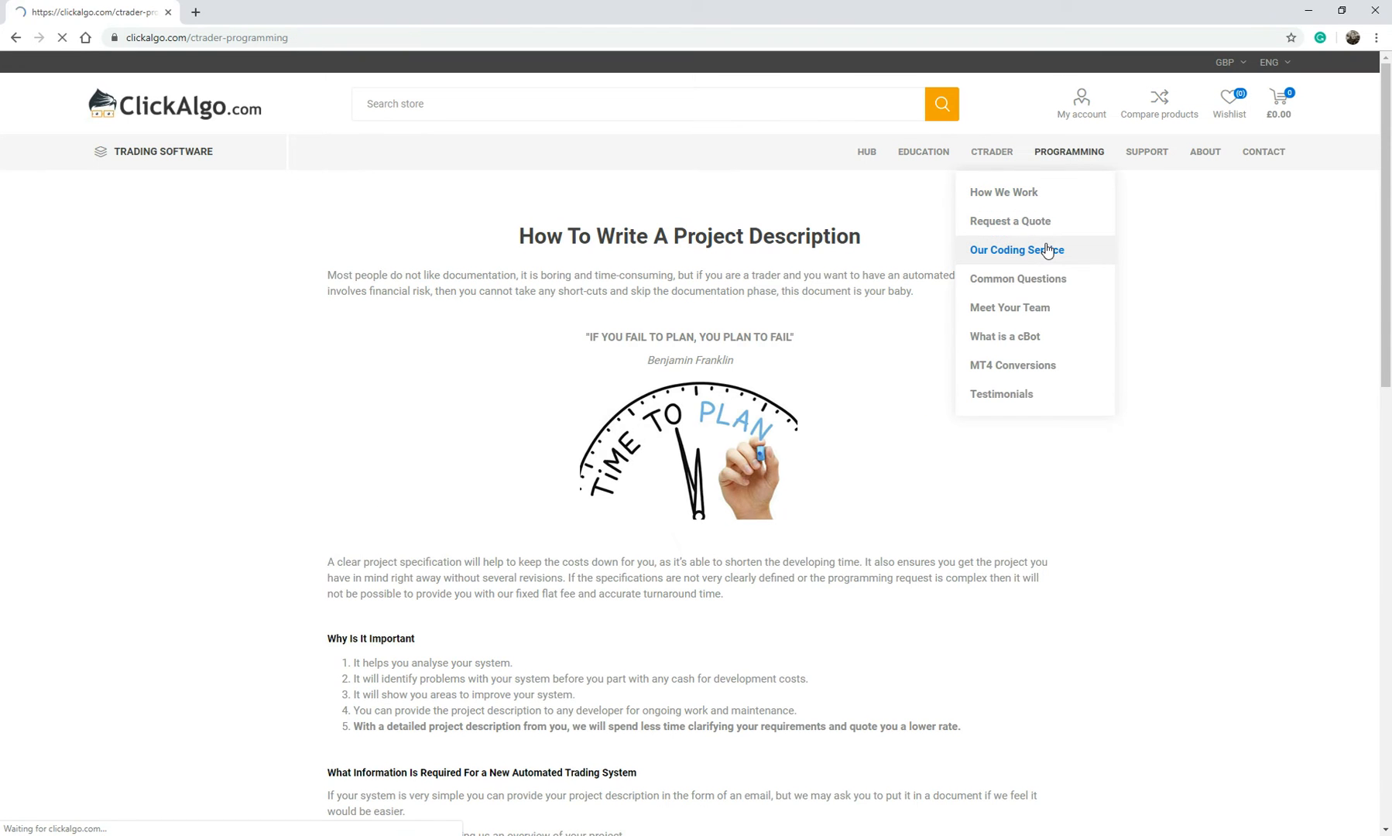
pyautogui.click(1016, 249)
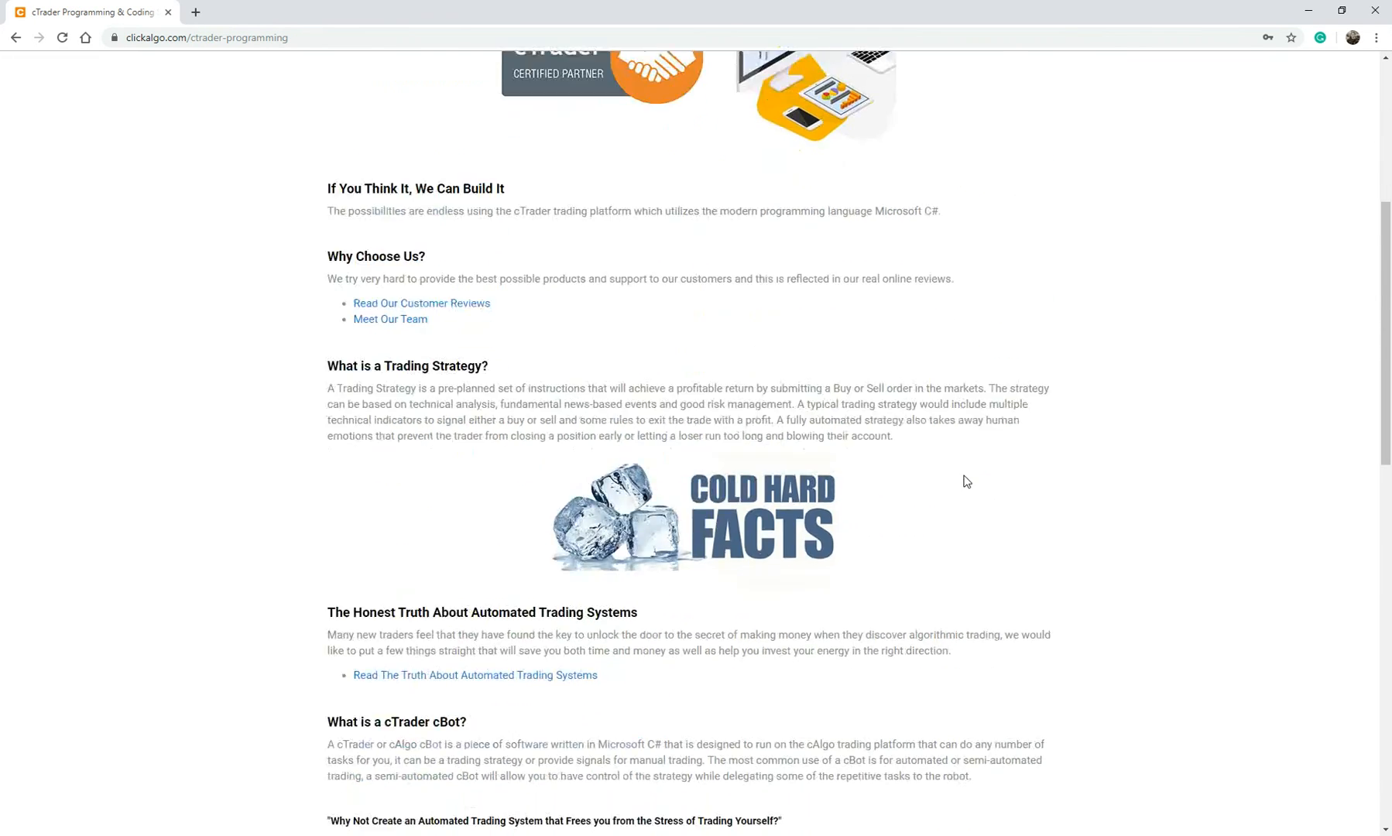
pyautogui.scroll(-3)
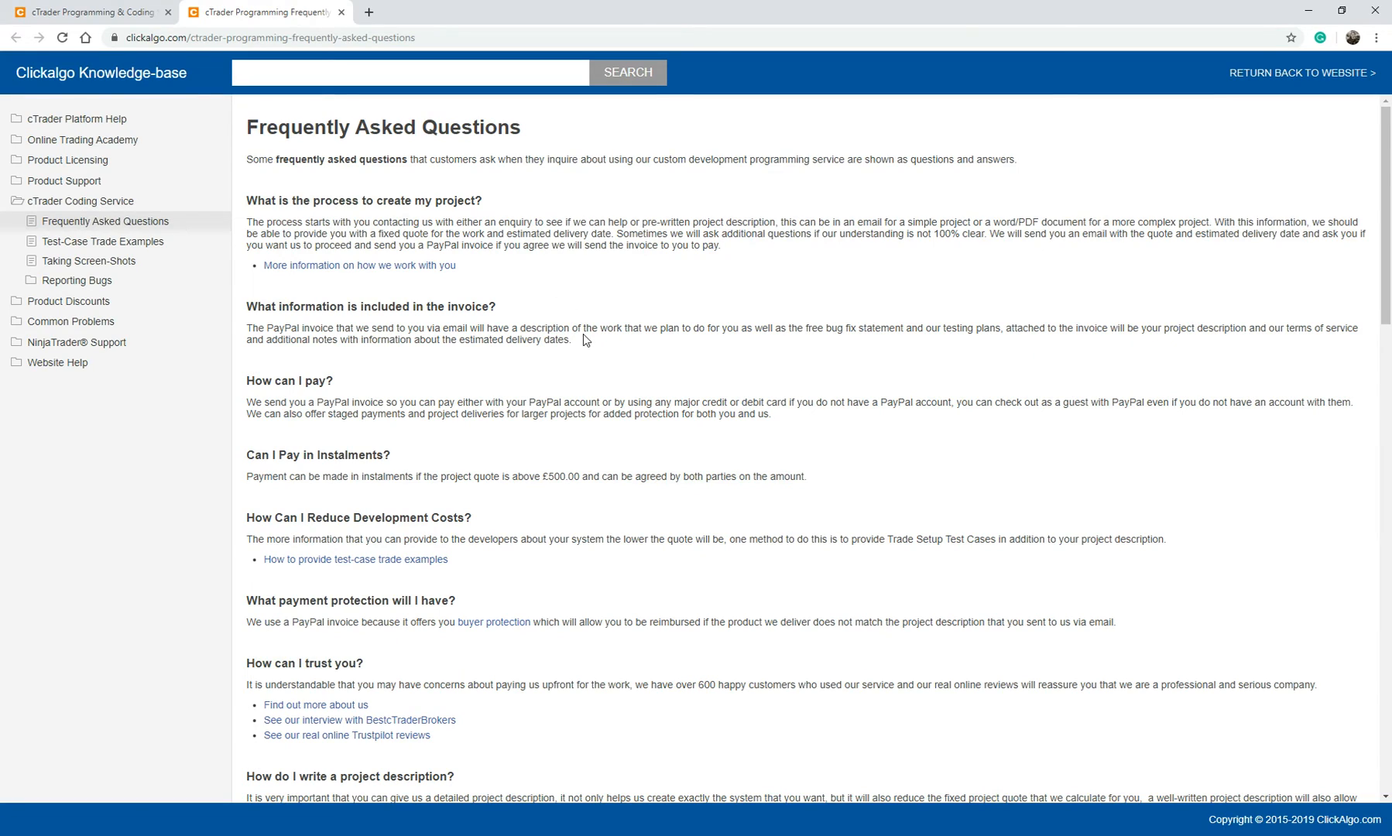
# - Read the Test-Case Trade Example article, its trade setup details and example chart
pyautogui.click(102, 240)
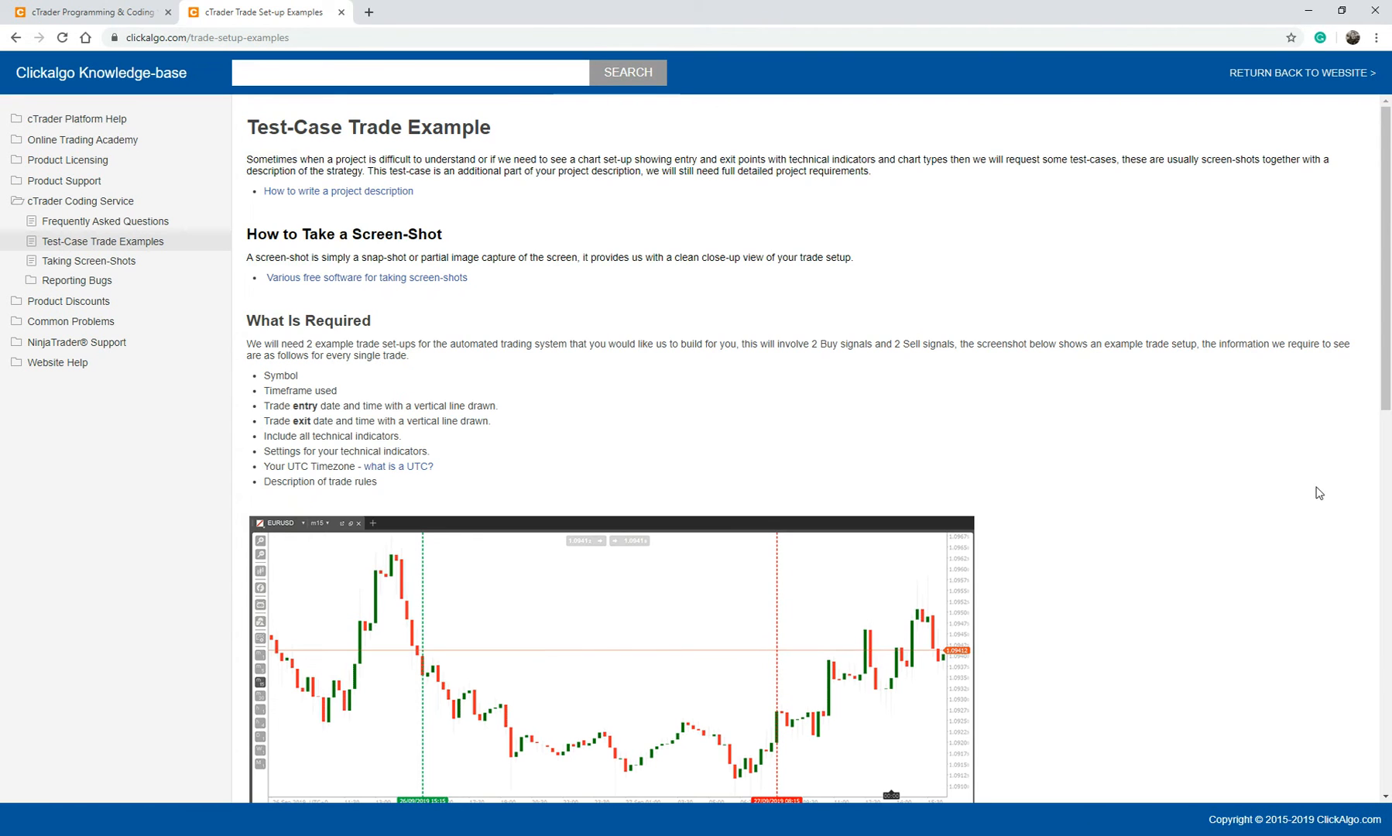
pyautogui.scroll(-3)
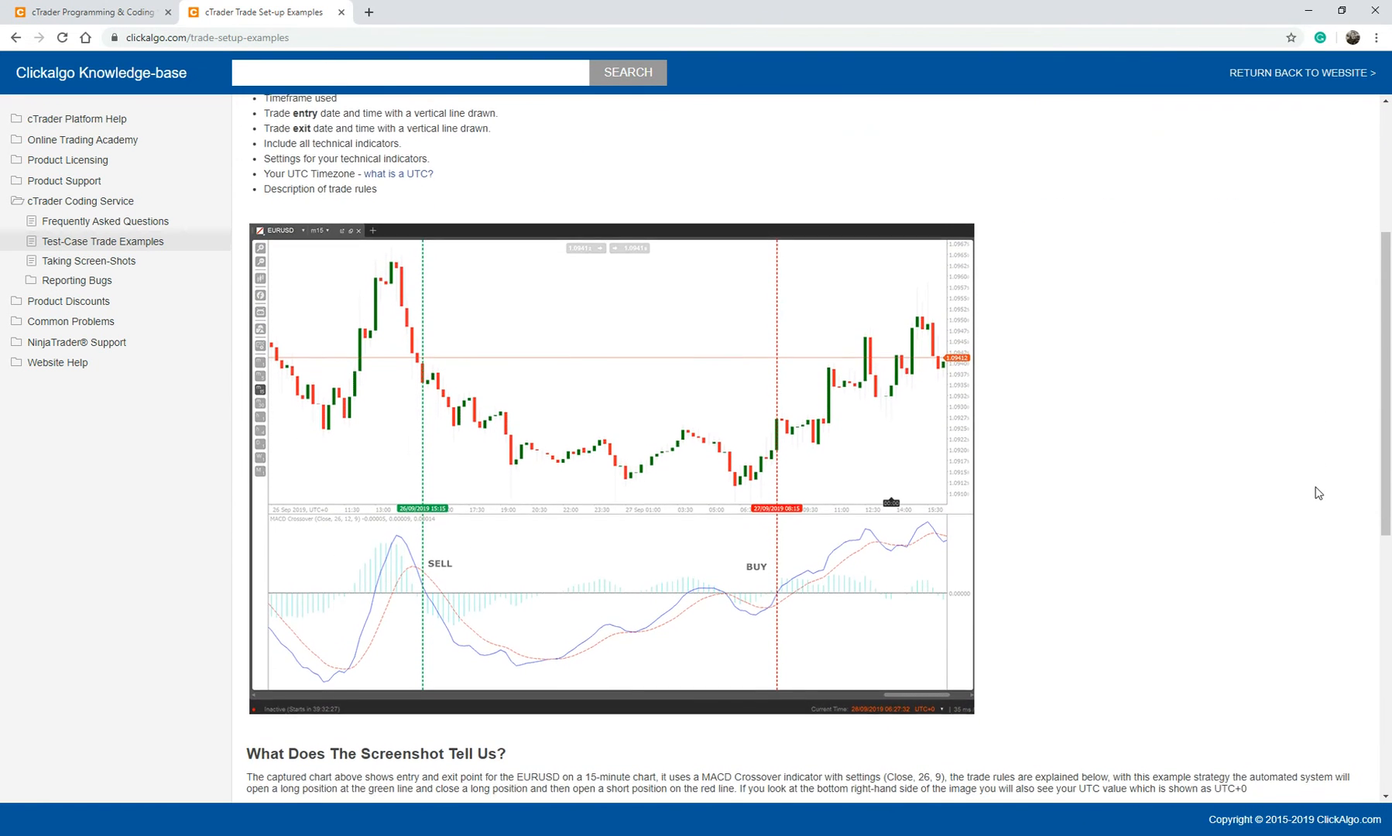
pyautogui.scroll(3)
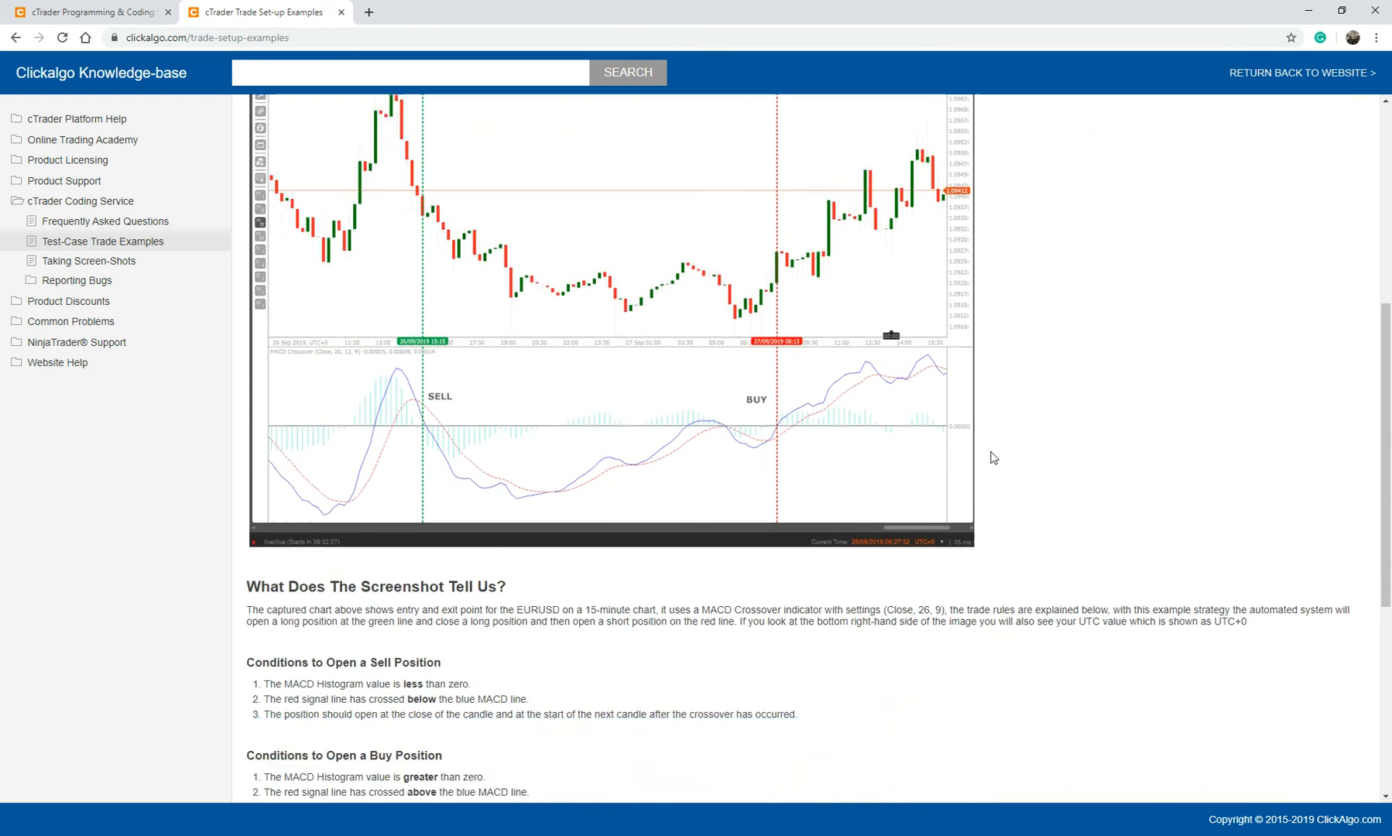
pyautogui.scroll(-3)
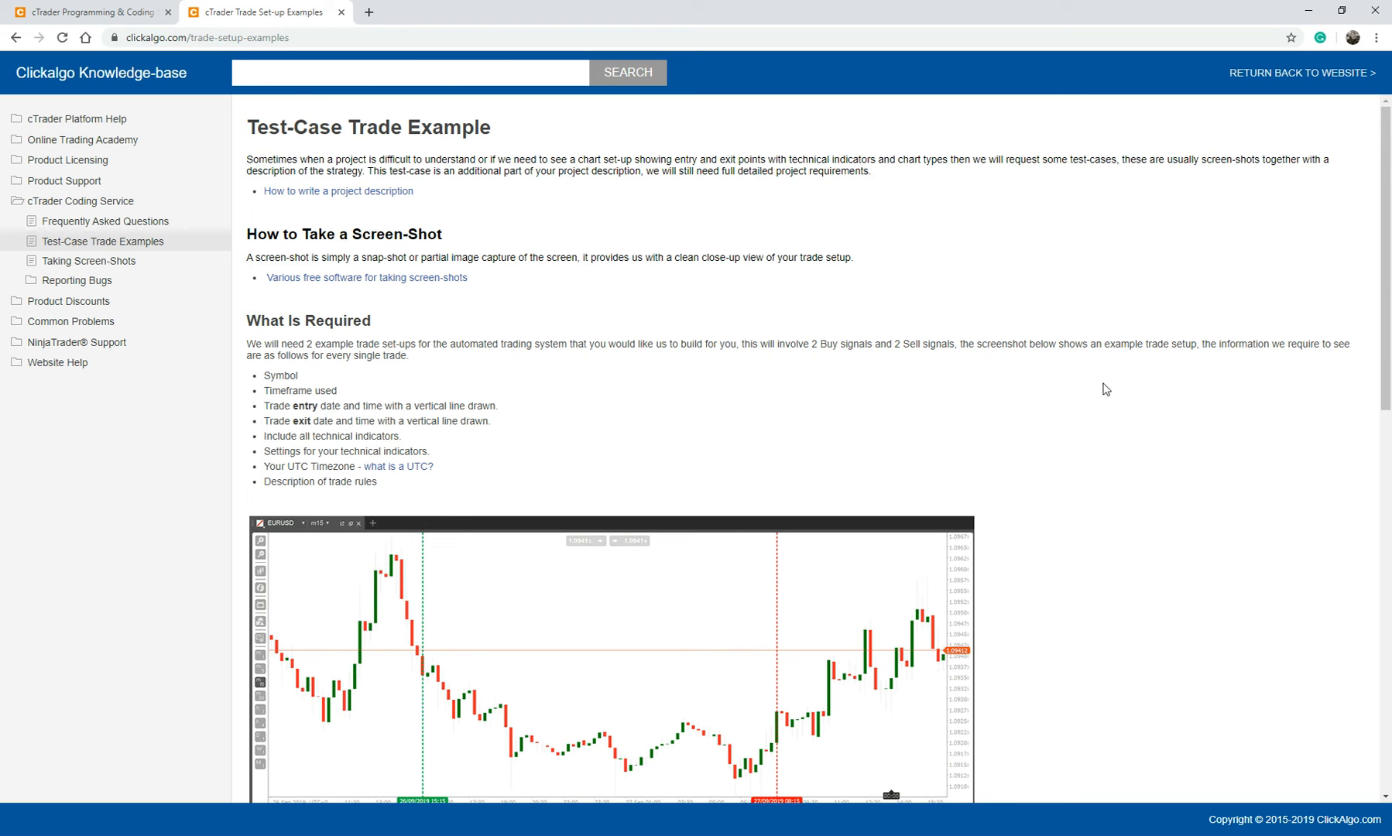
pyautogui.scroll(-3)
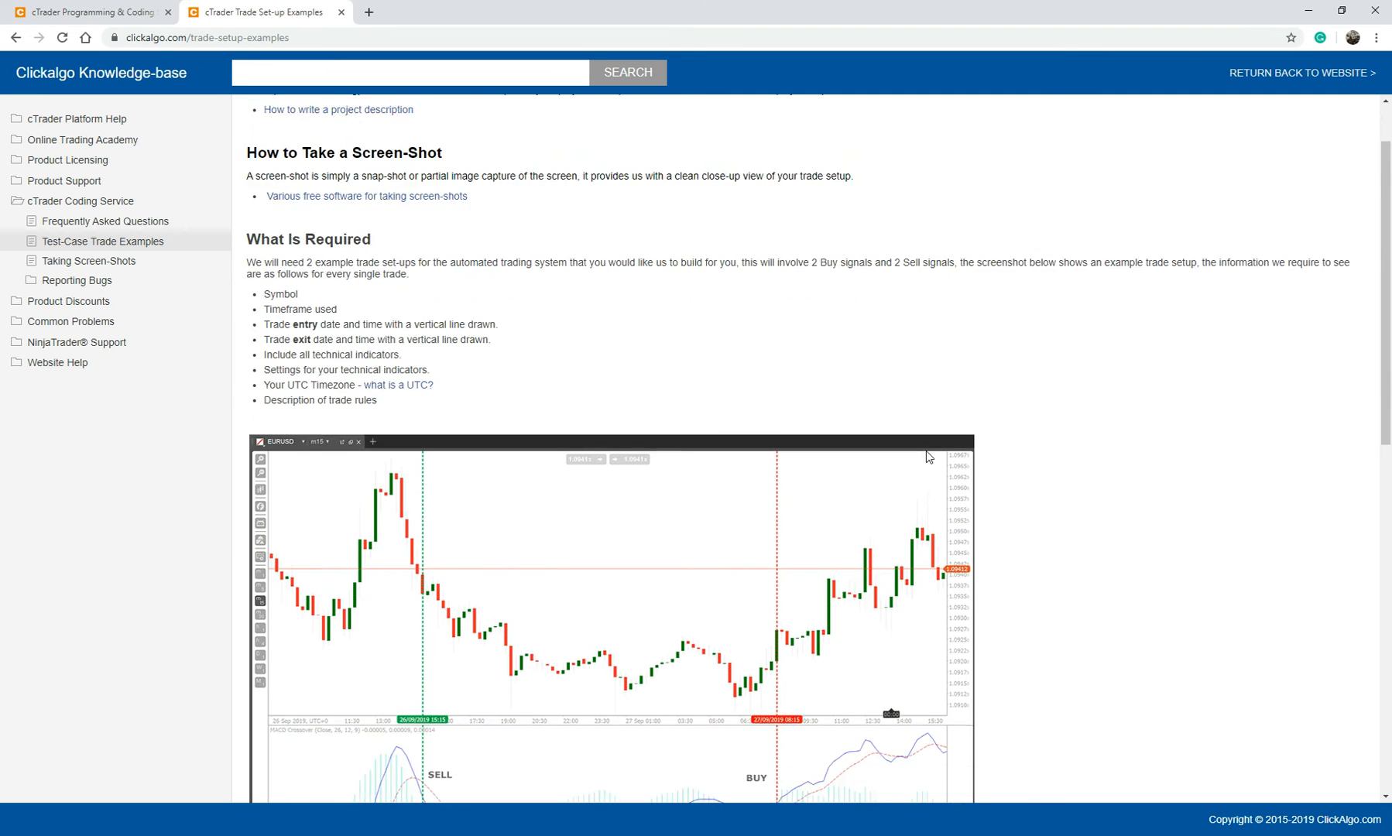
pyautogui.scroll(-3)
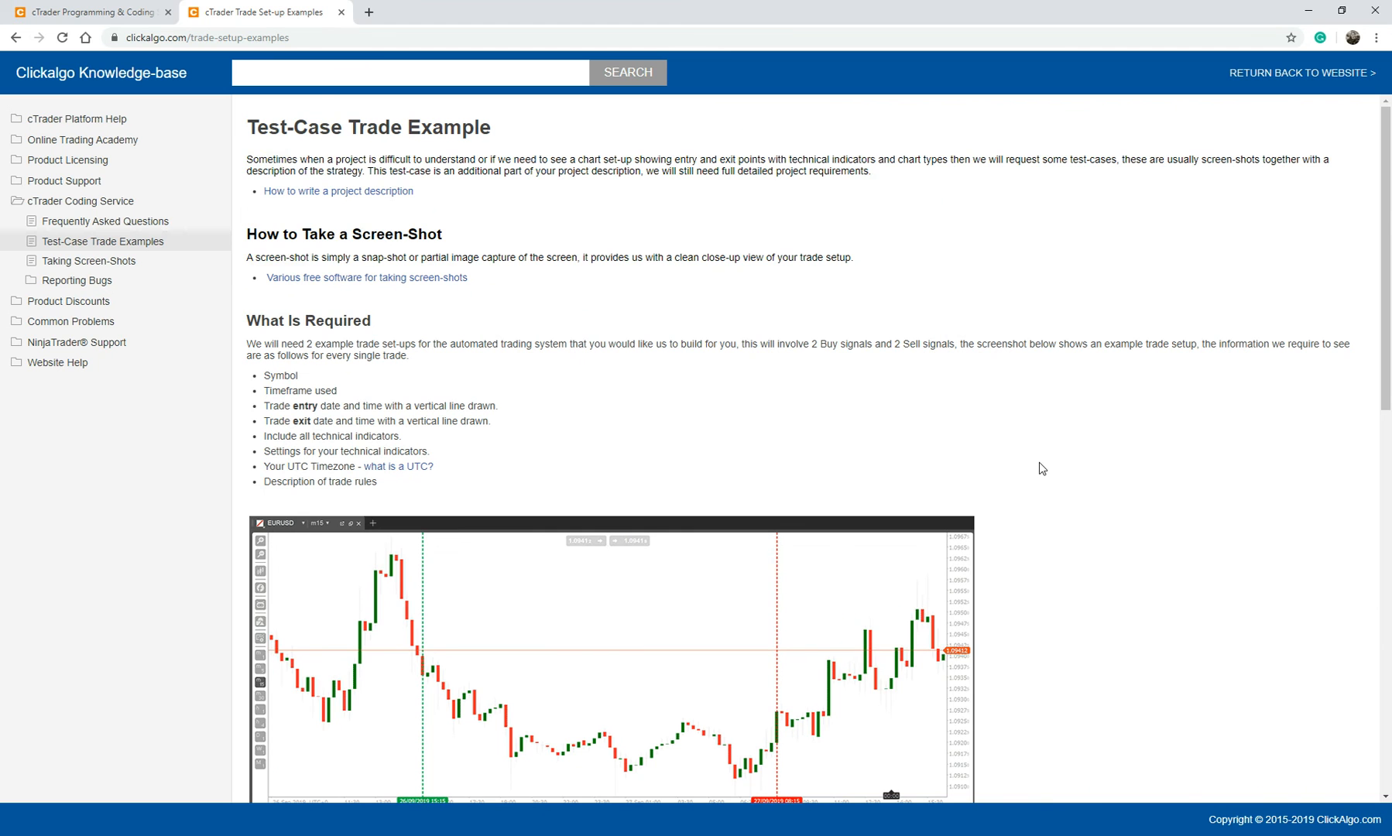
# - Browse Taking Screen-Shots, Reporting Bugs, Automated Robots and Remote Desktop Support, then return to the cTrader Programming tab
pyautogui.click(88, 260)
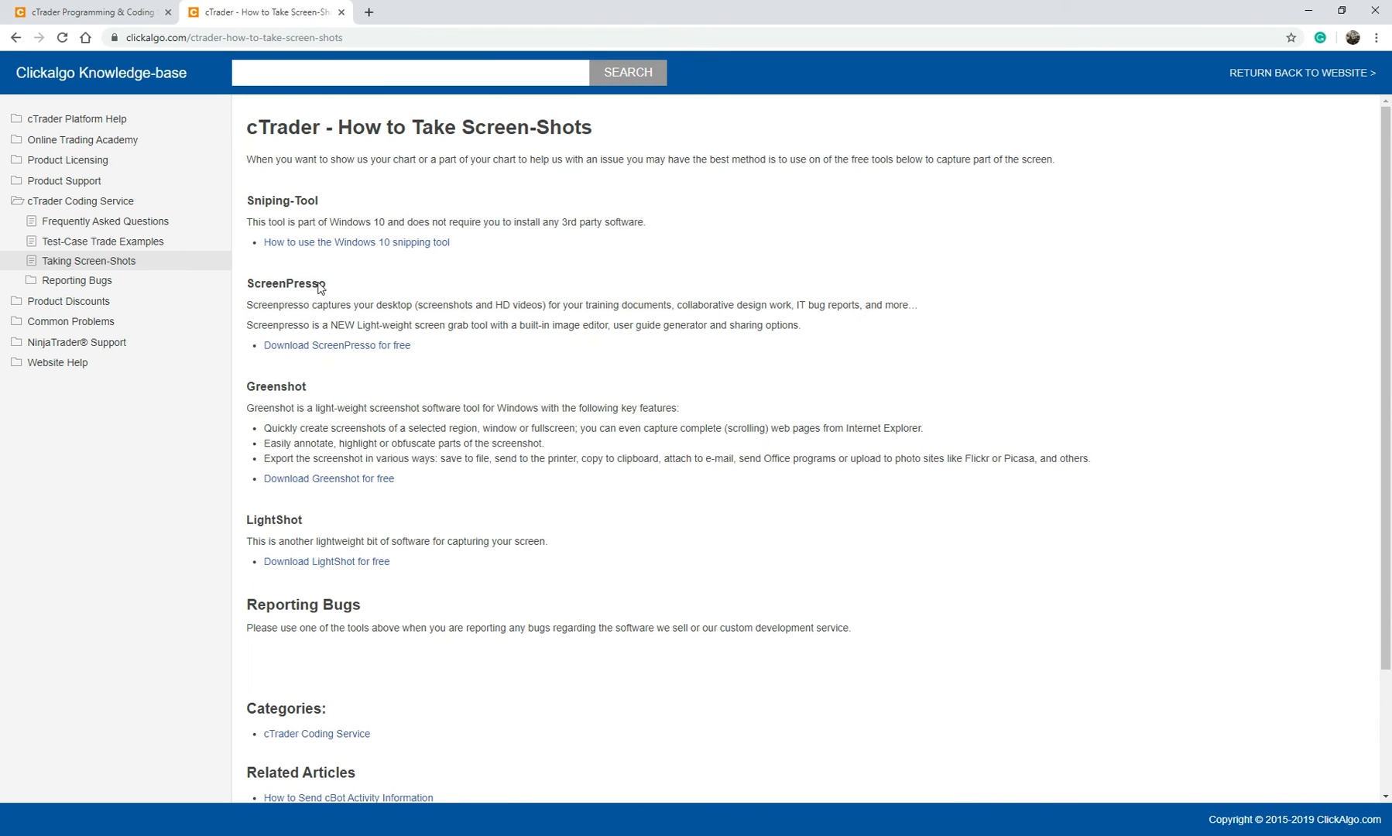
pyautogui.moveTo(101, 296)
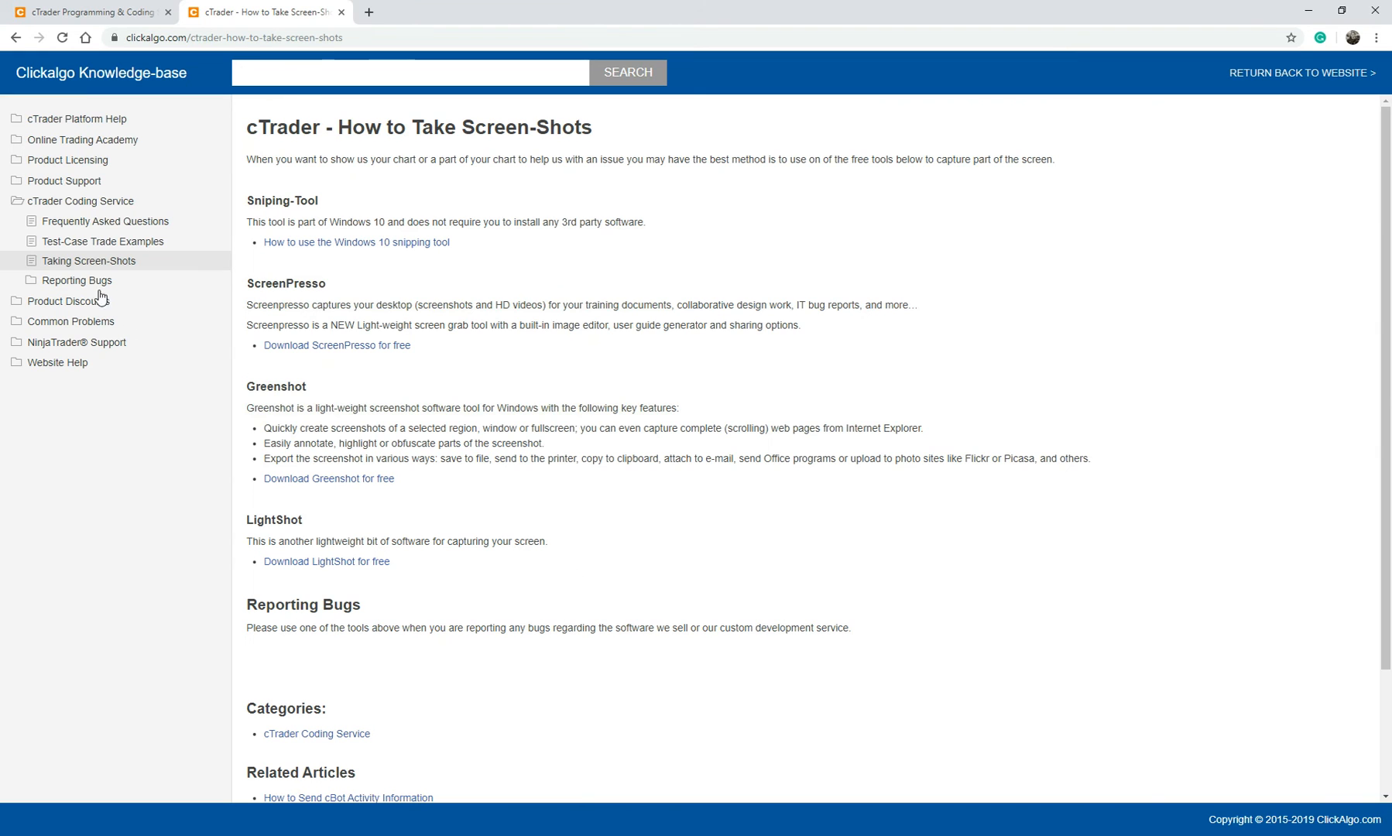
pyautogui.click(77, 280)
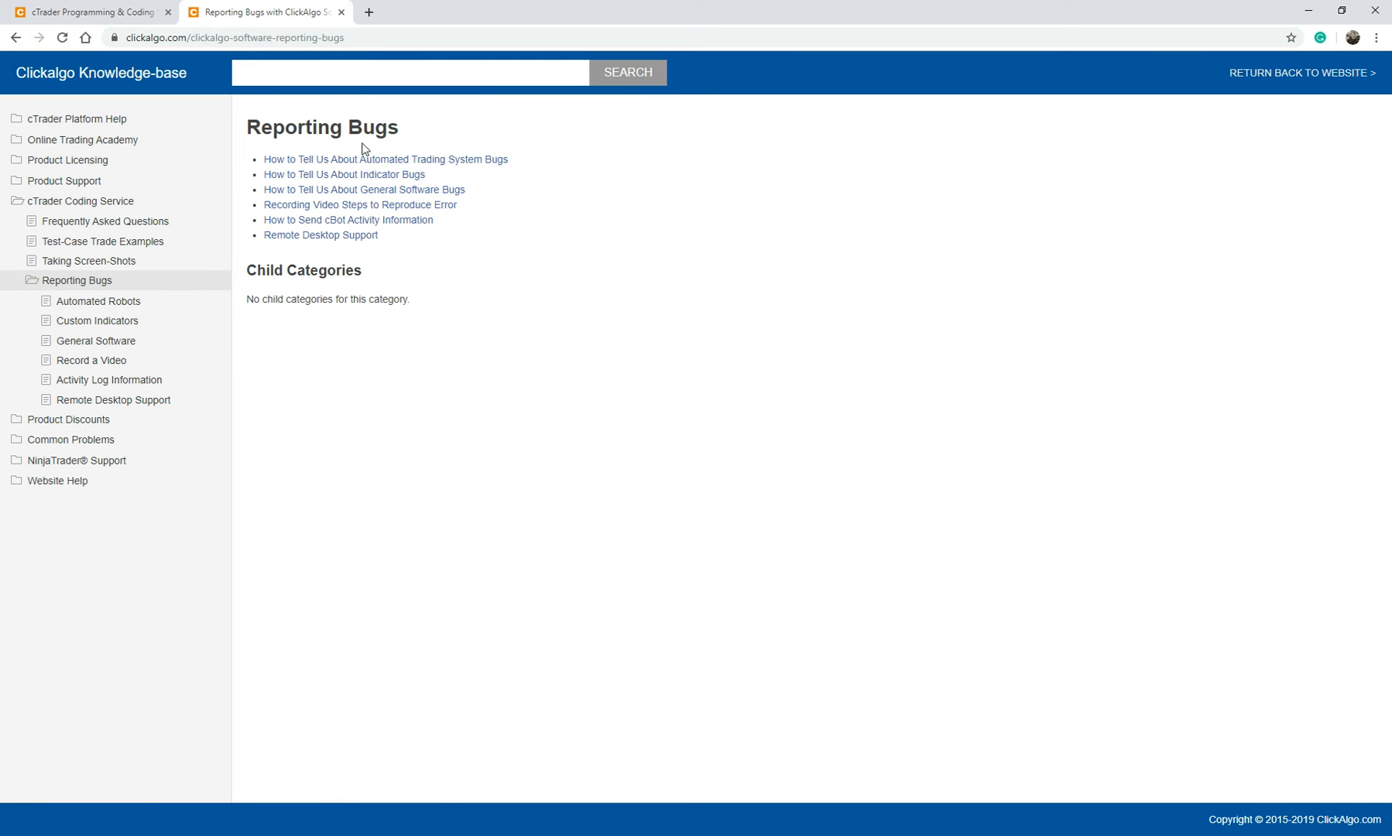
pyautogui.click(384, 159)
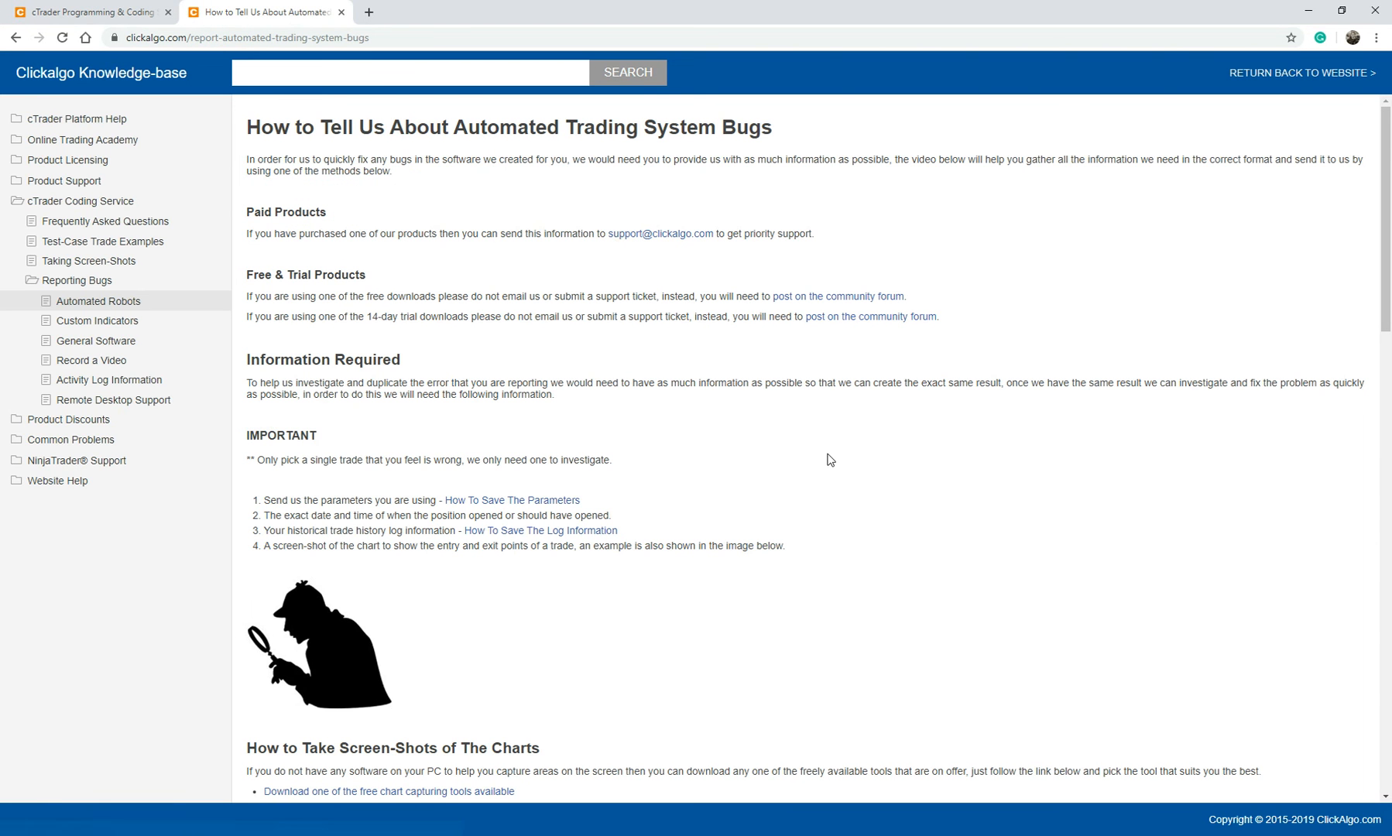
pyautogui.moveTo(70, 391)
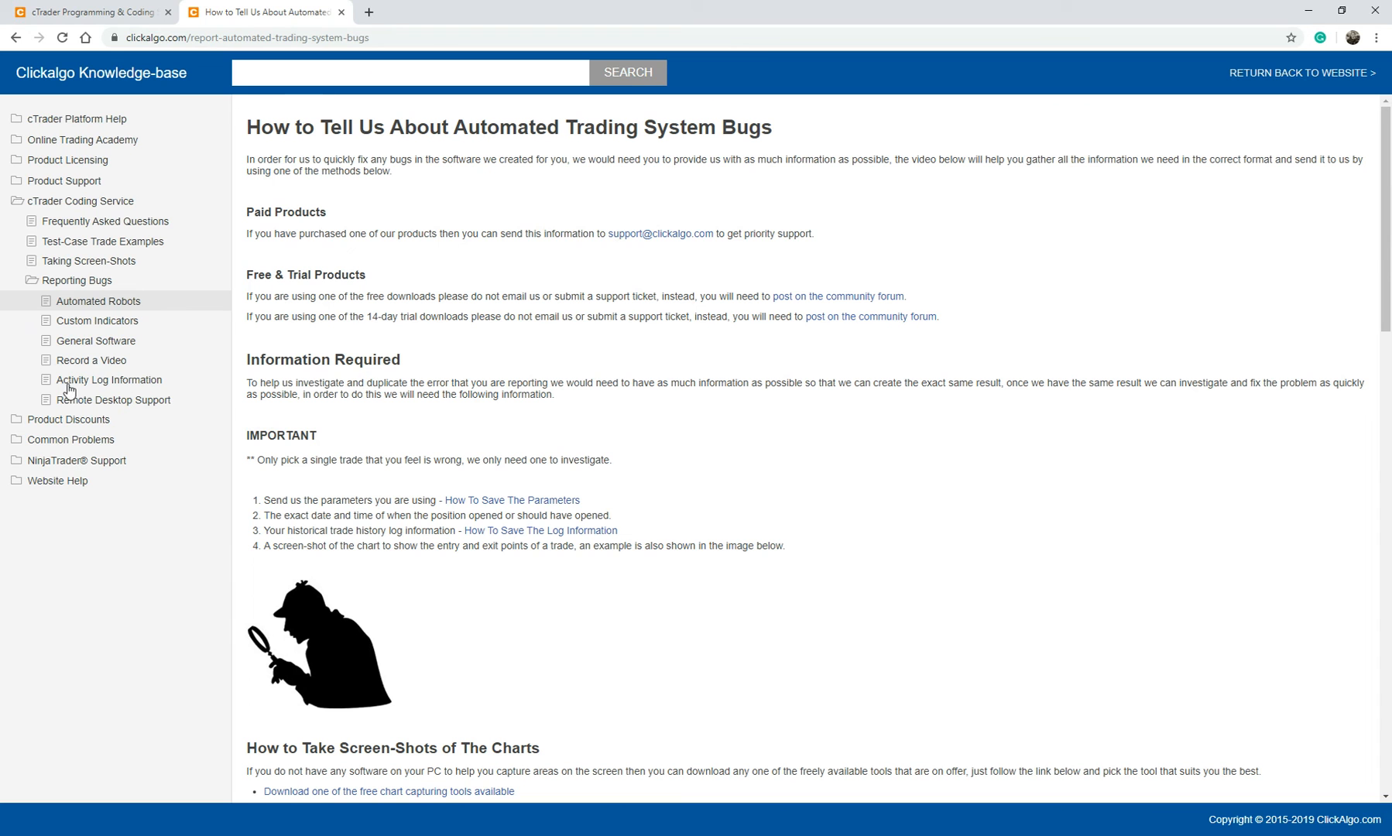
pyautogui.moveTo(110, 379)
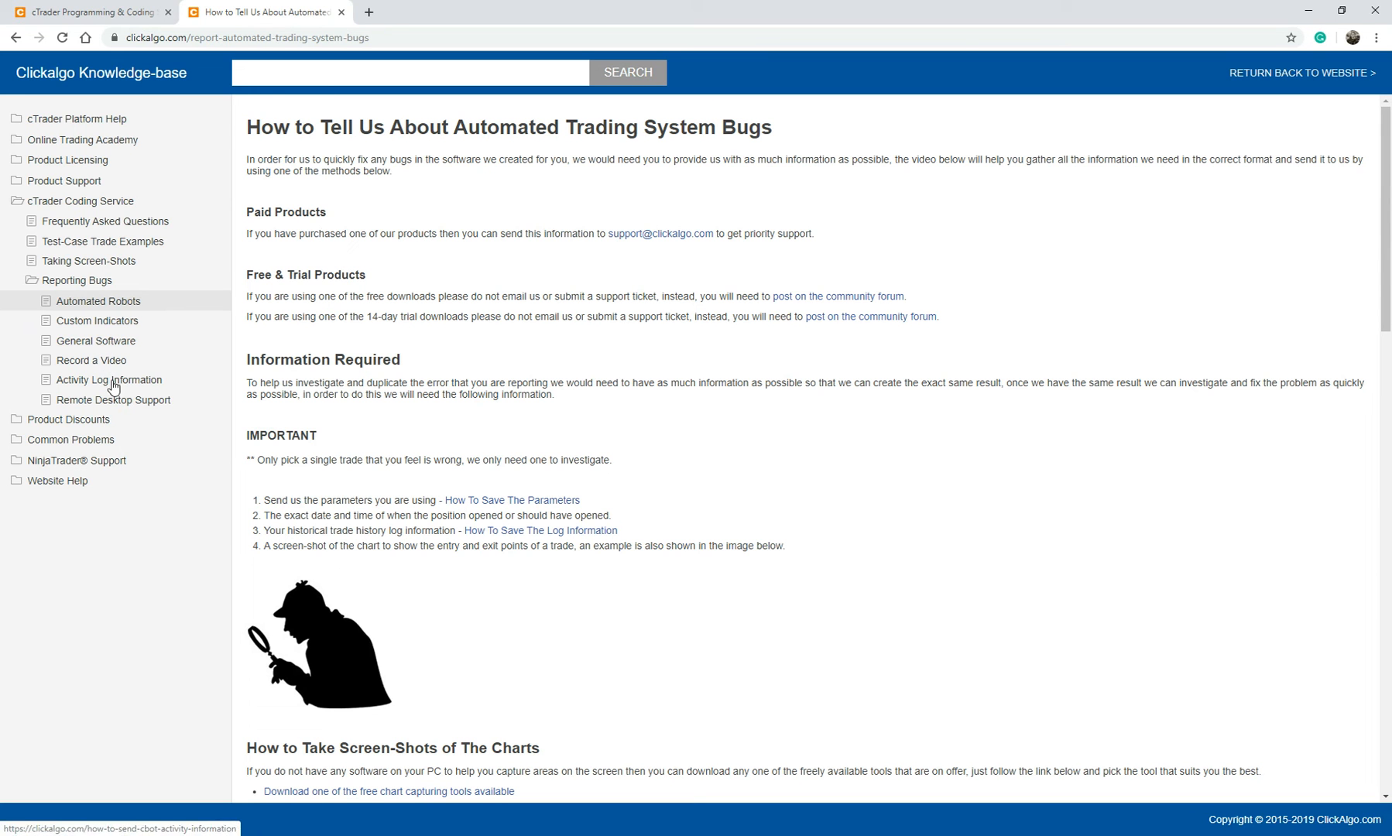
pyautogui.click(113, 399)
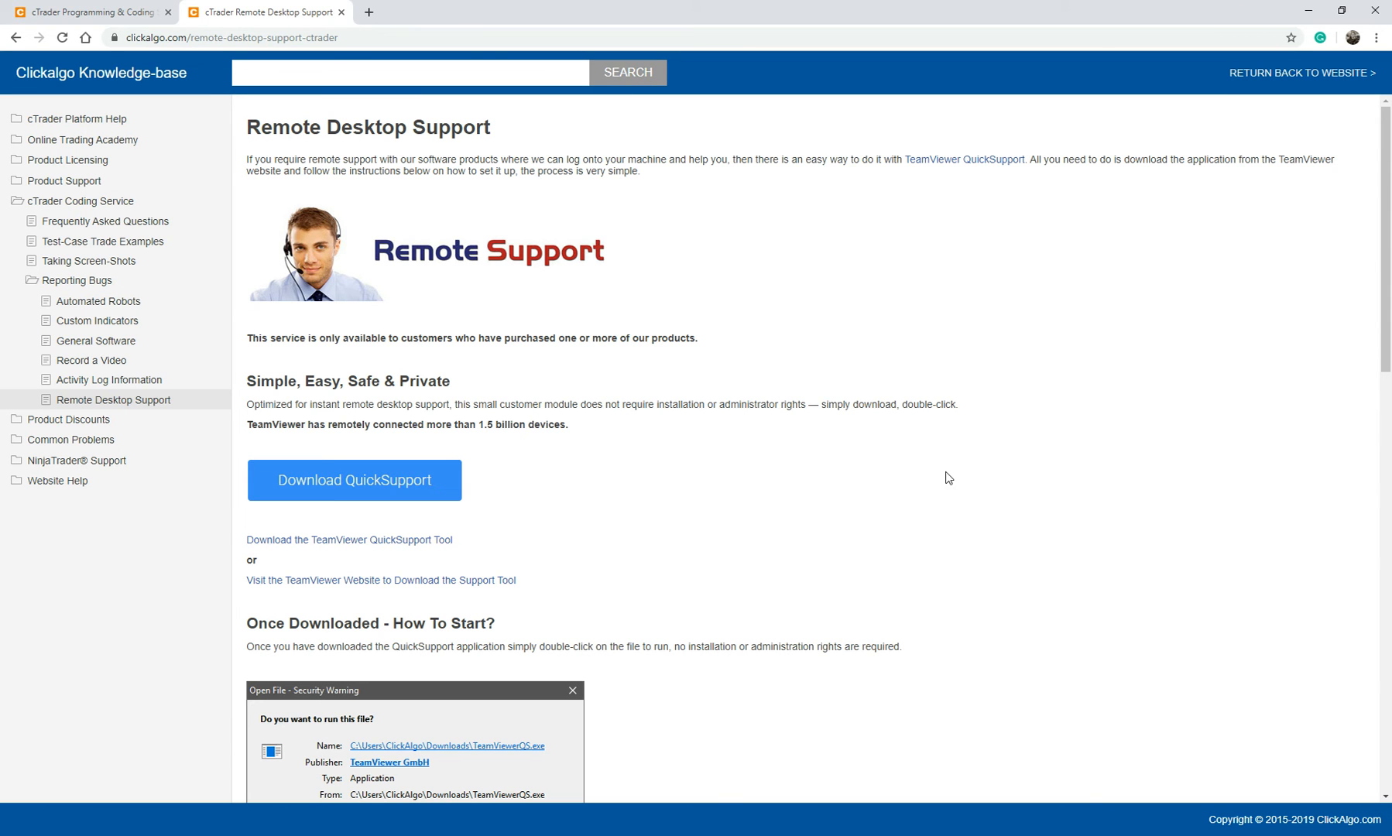
pyautogui.click(88, 11)
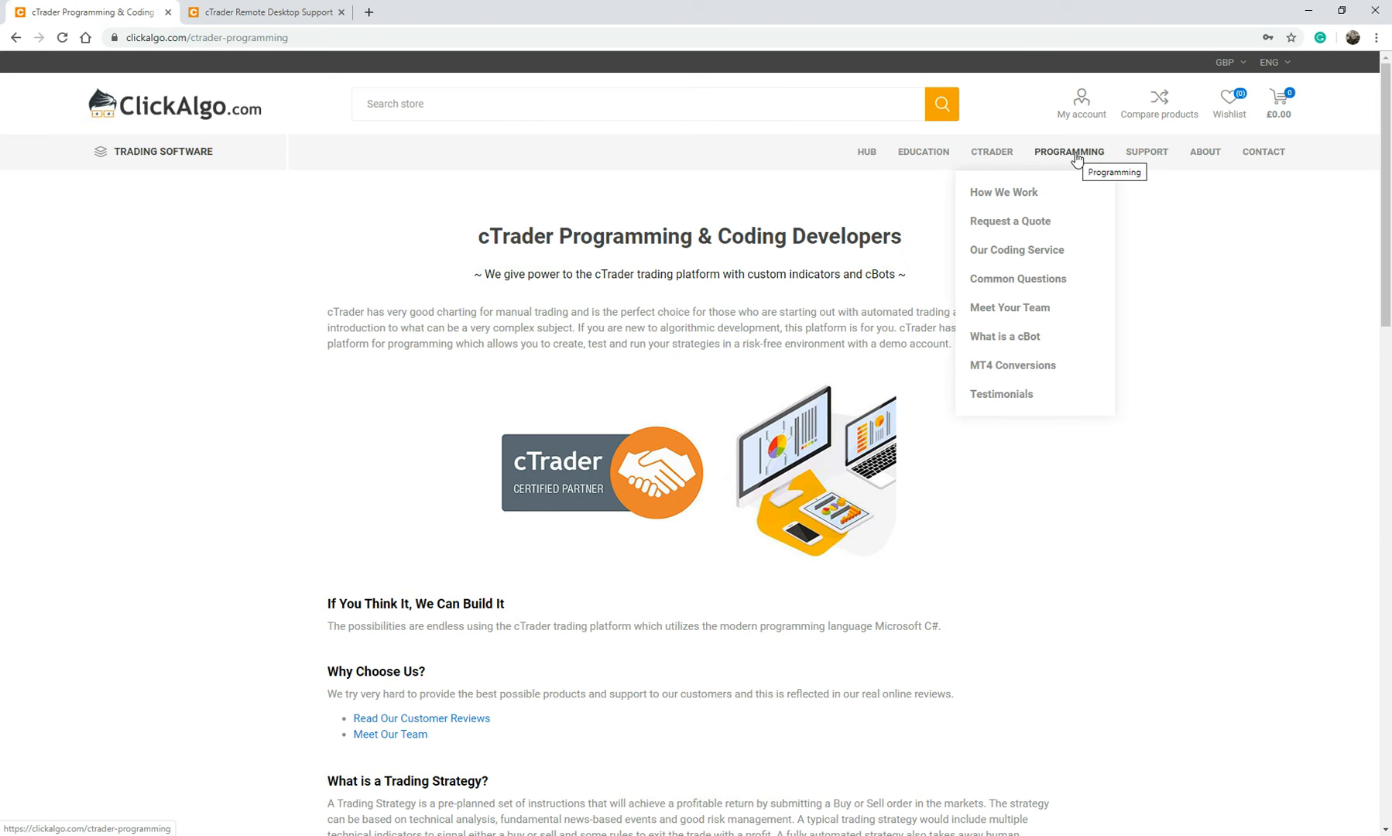
# - Go to Programming > MT4 Conversions, 'Coding Expert Adviser (EA) to cTrader cBot'
pyautogui.click(1013, 365)
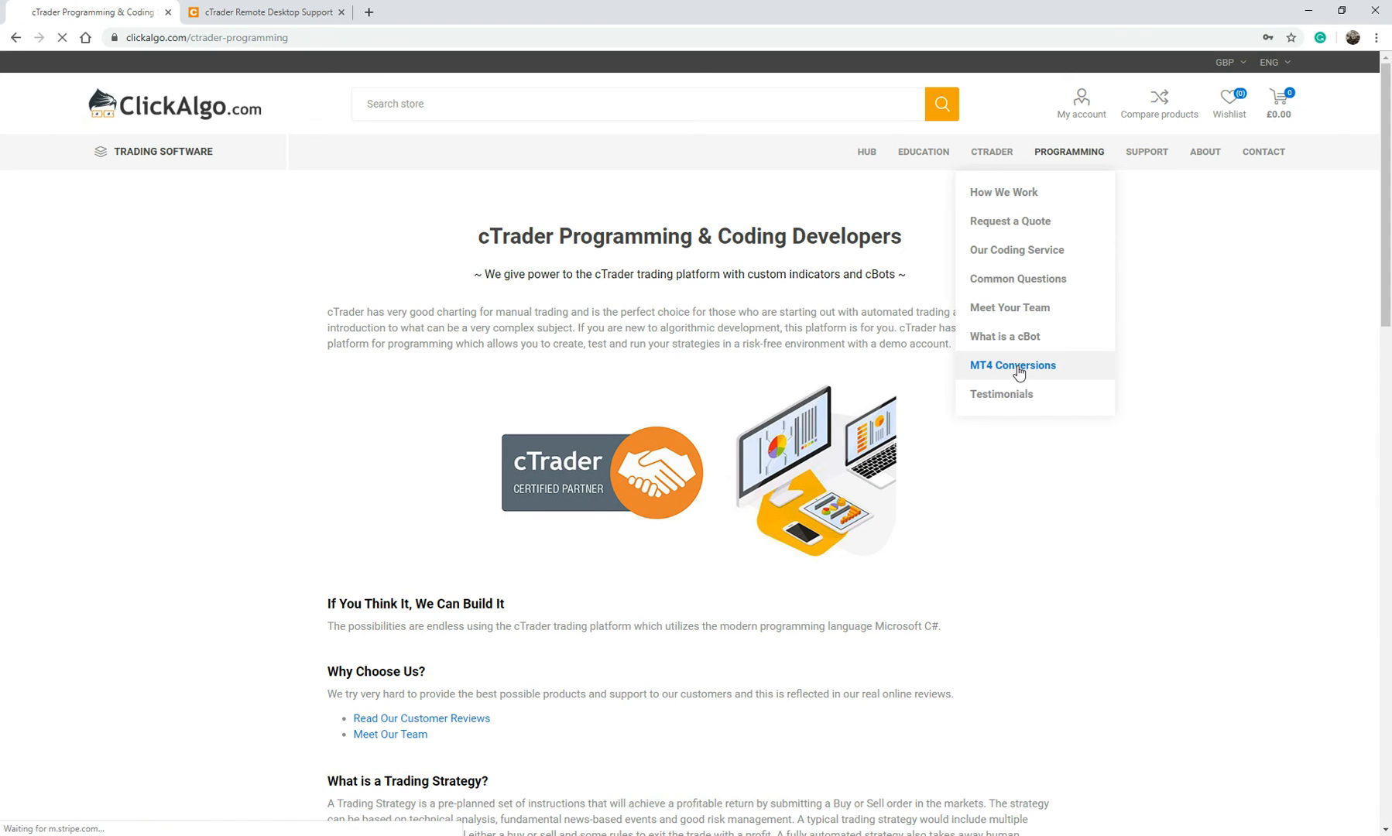
pyautogui.click(1011, 366)
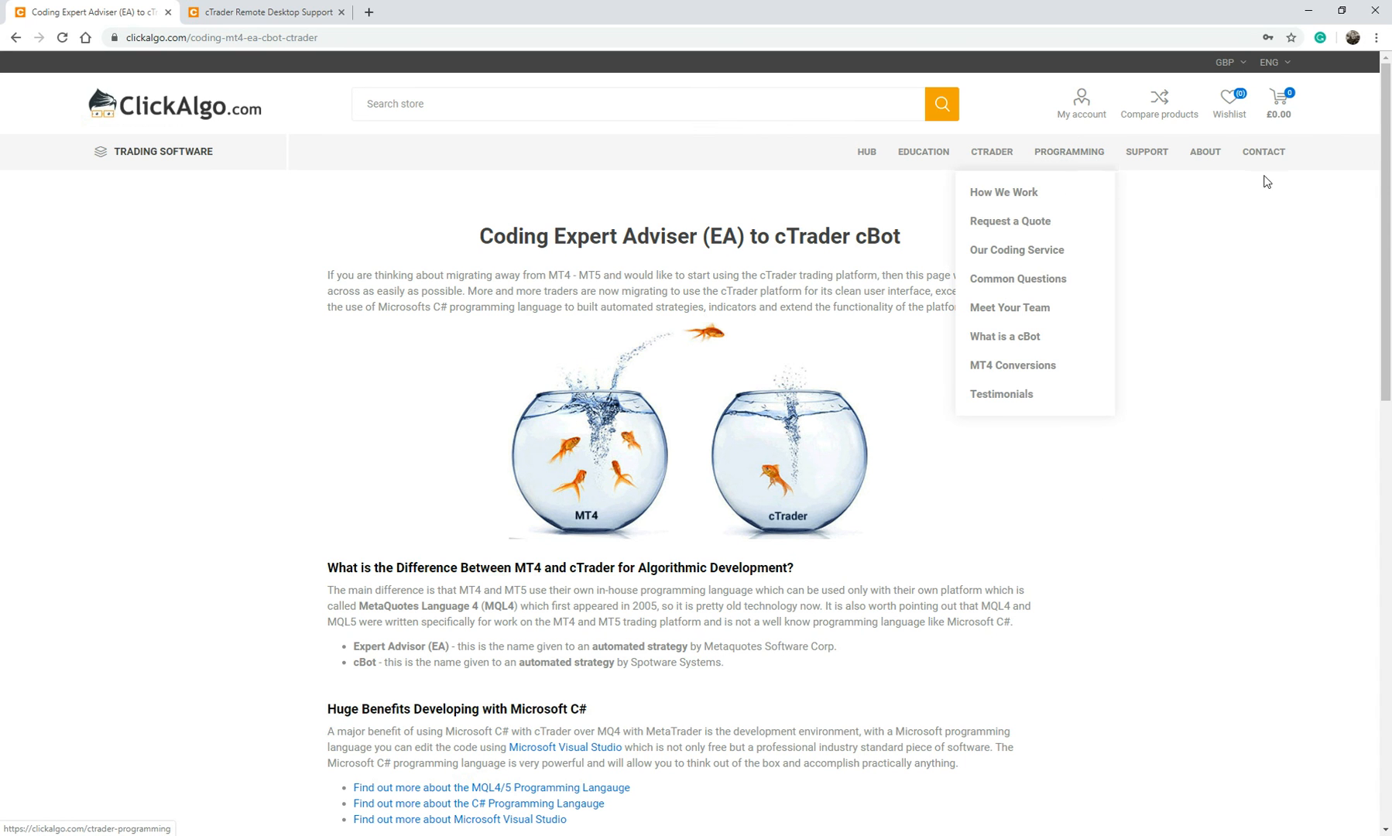
# - Go to CONTACT and view the support hours, department links and quick message form
pyautogui.click(1262, 152)
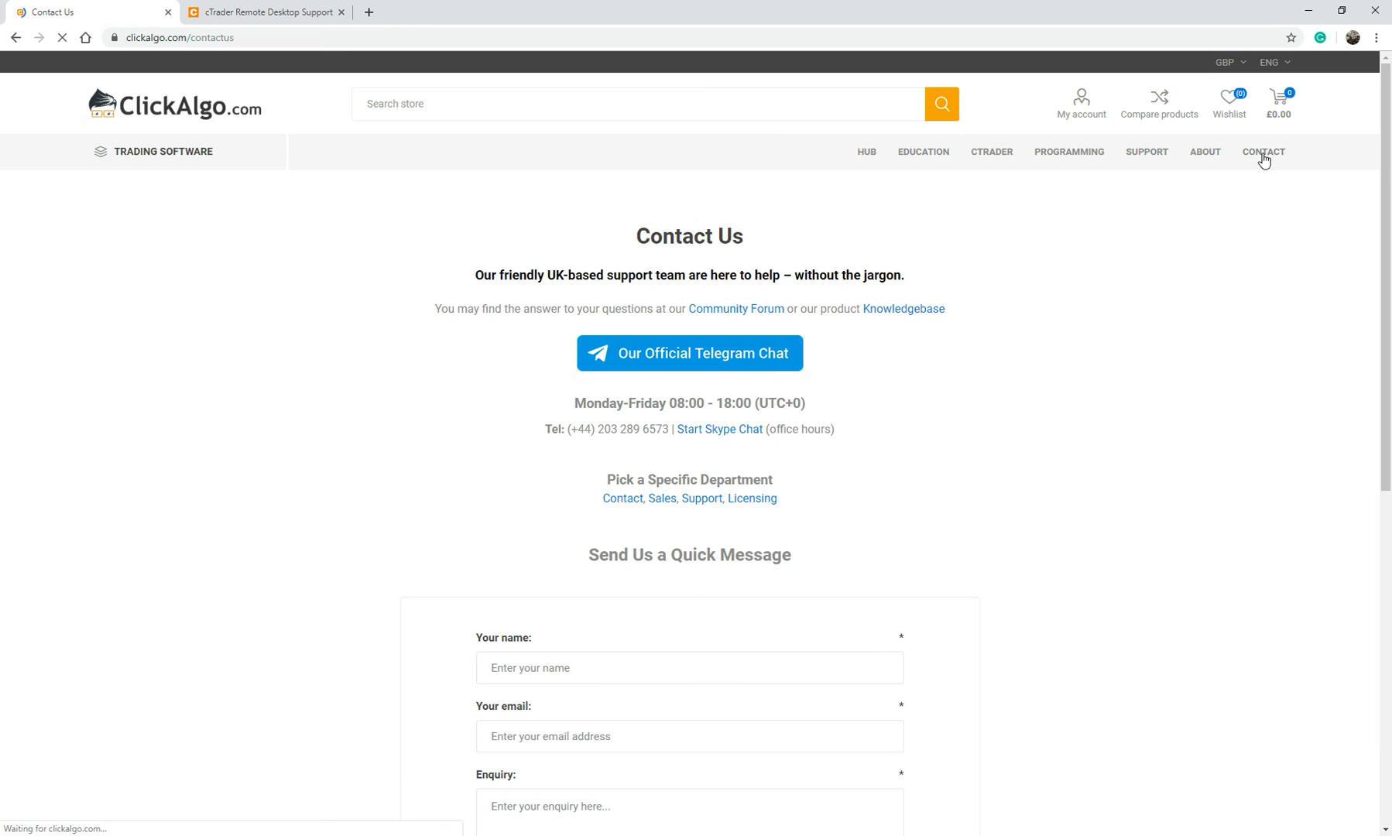
pyautogui.scroll(-3)
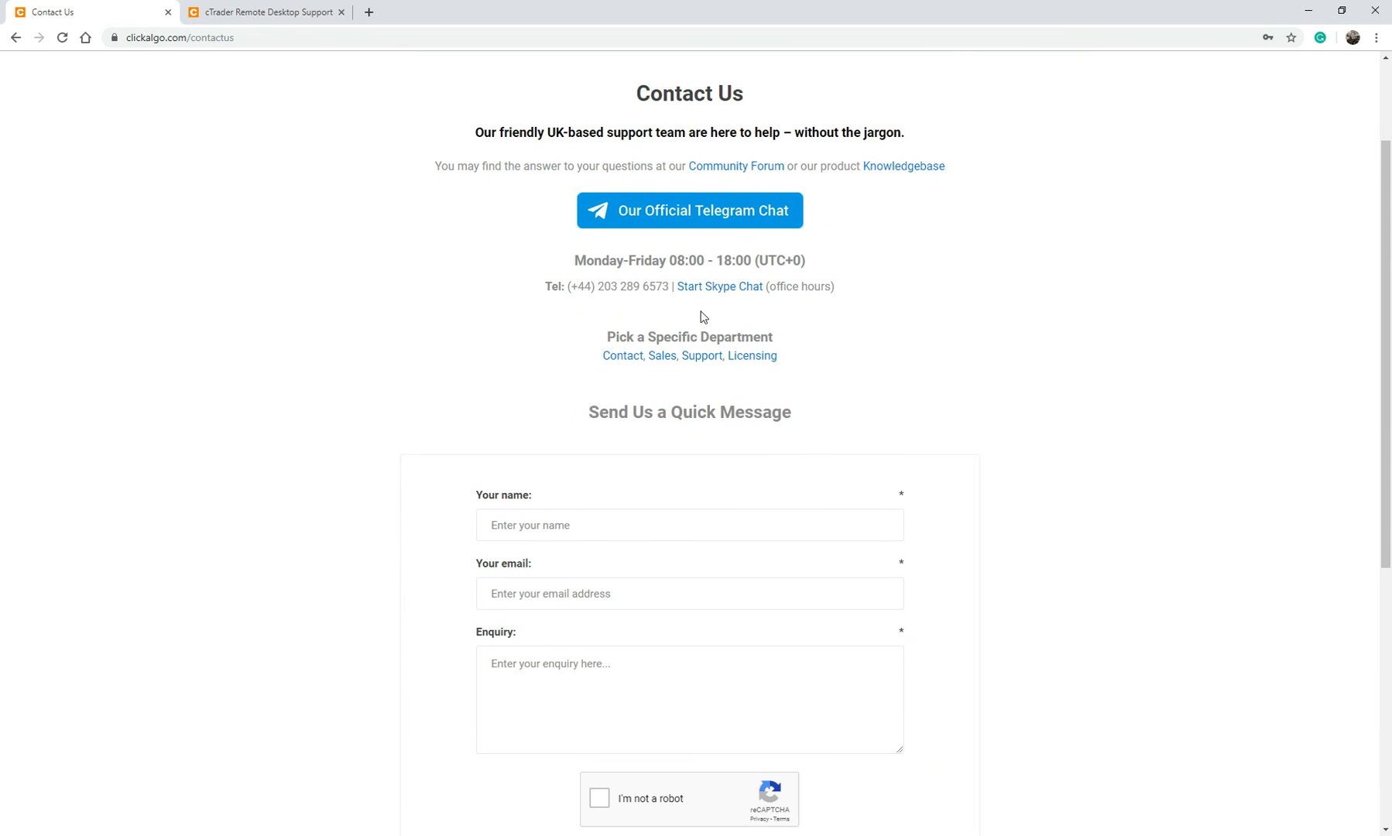
pyautogui.moveTo(718, 286)
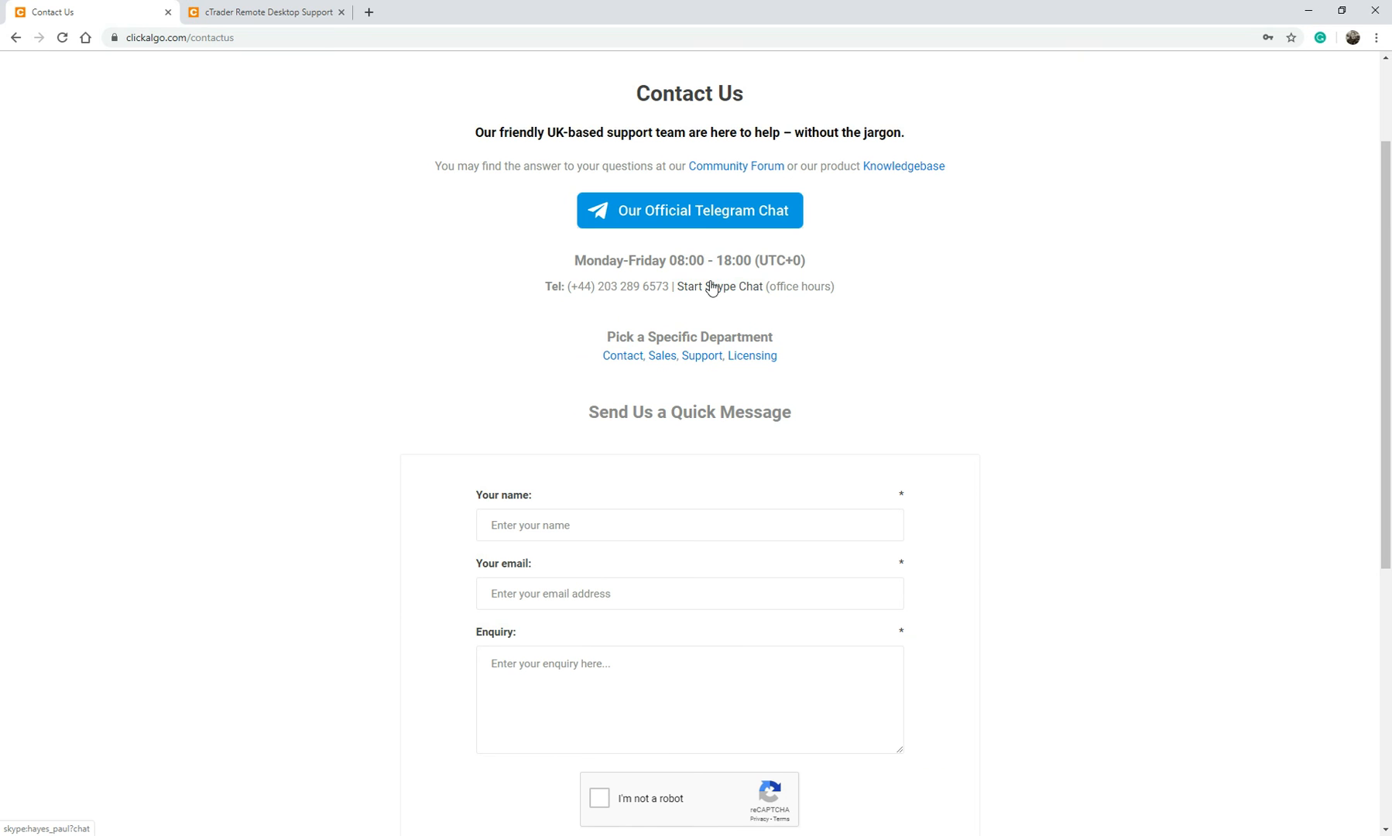